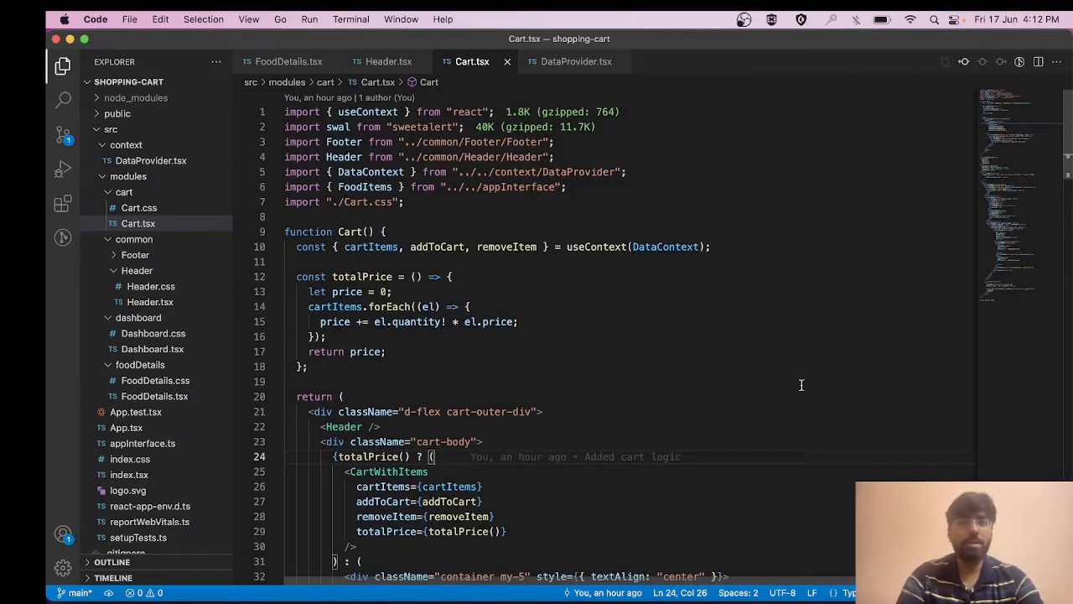
mouse_move(501, 271)
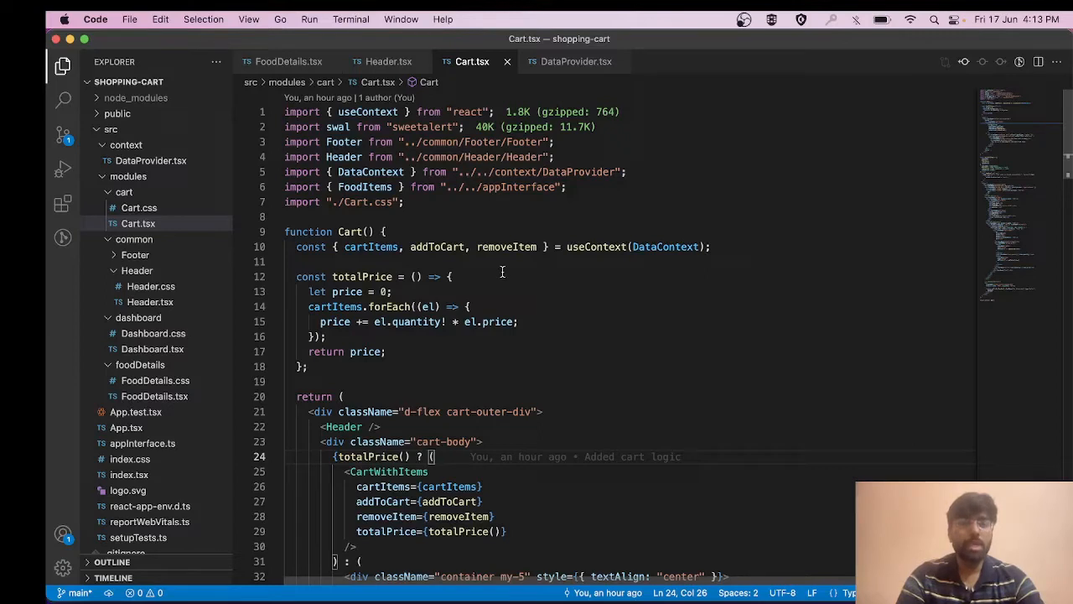
mouse_move(436, 246)
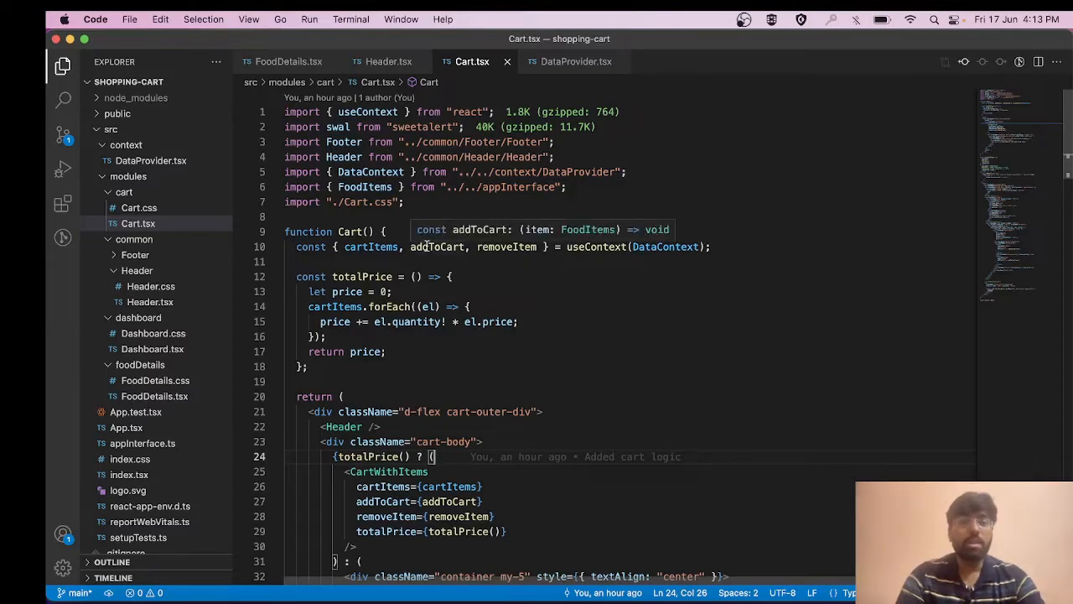
- Review Cart.tsx and the removeItem code in DataProvider.tsx, then launch a Terminal window
click(436, 247)
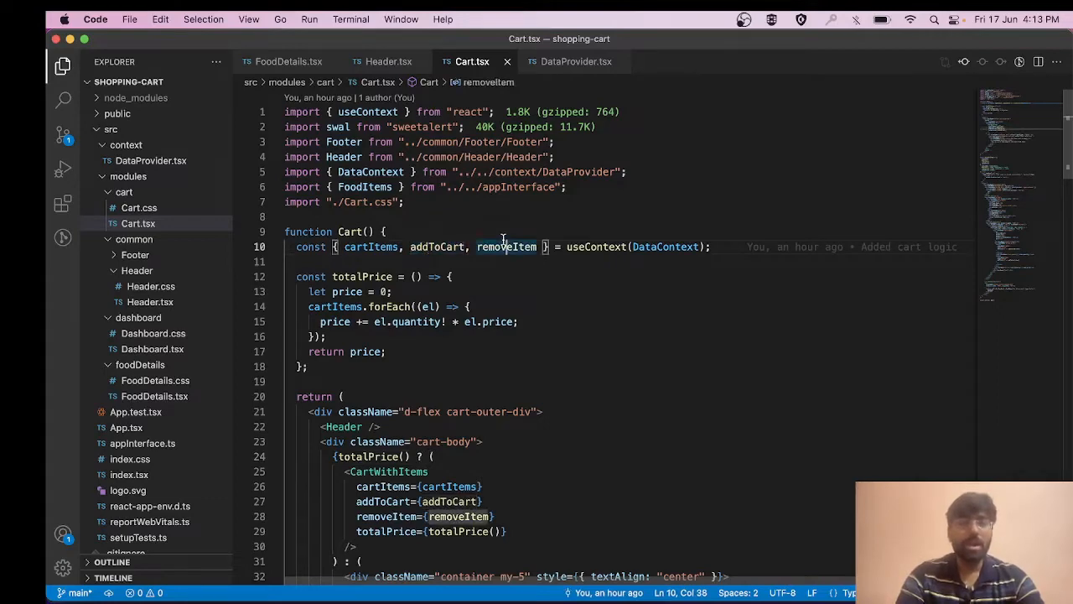
click(577, 60)
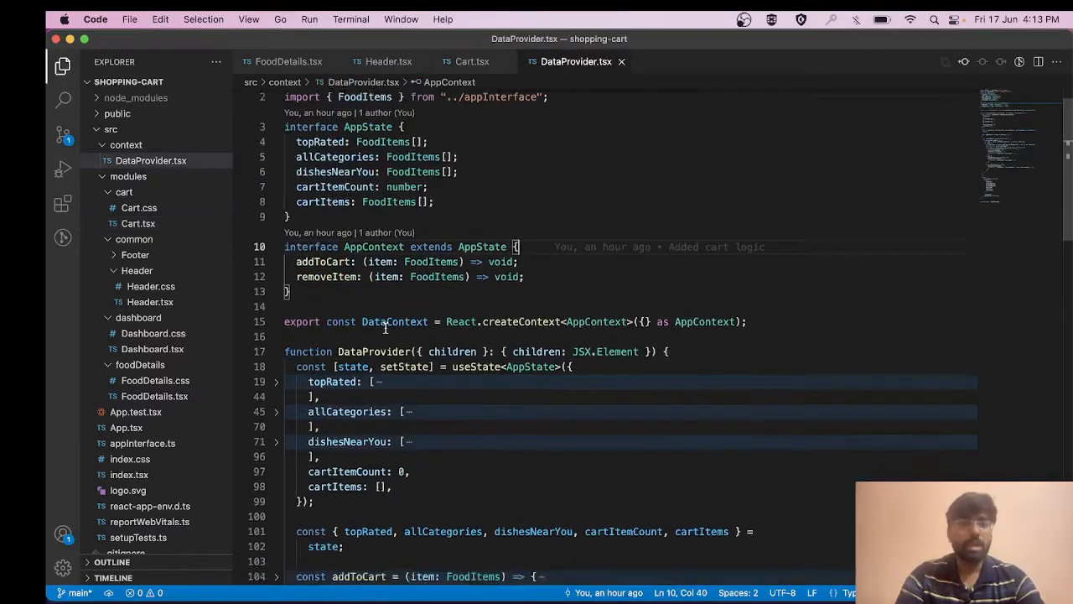
scroll(down, 3)
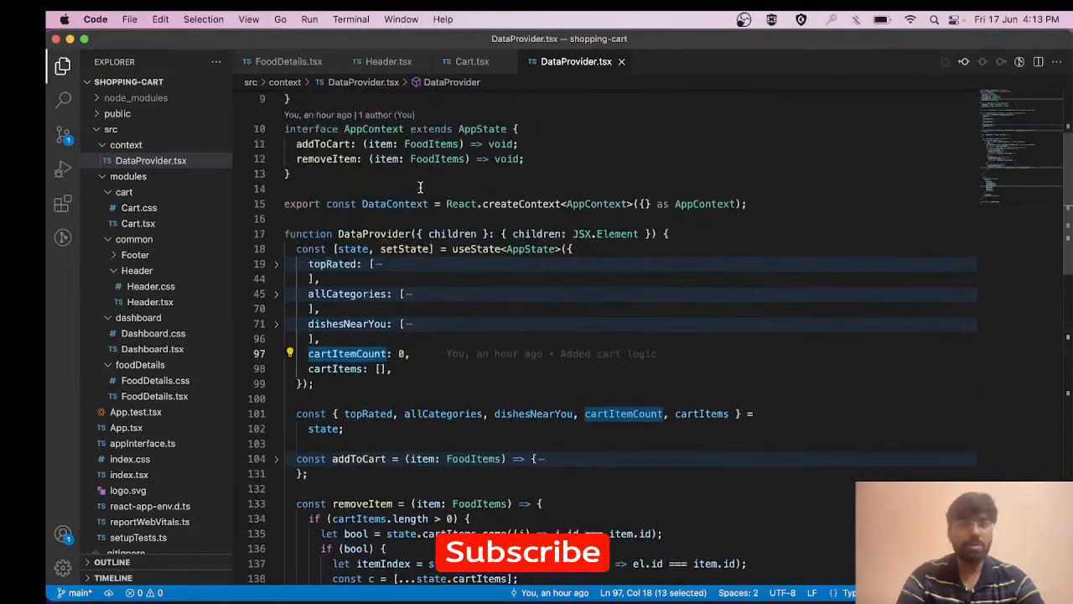
click(471, 60)
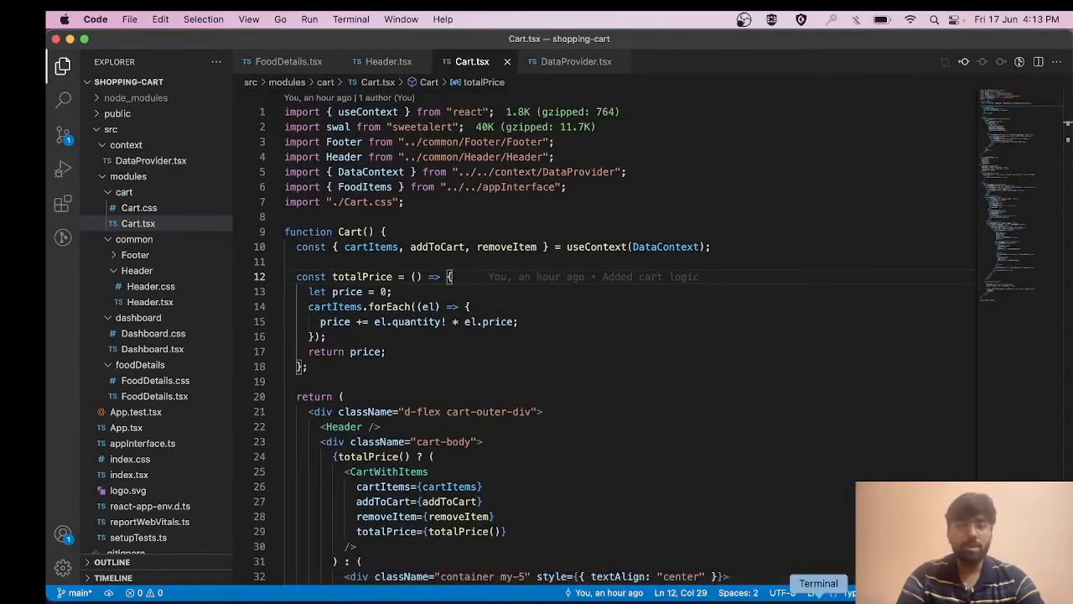
click(819, 584)
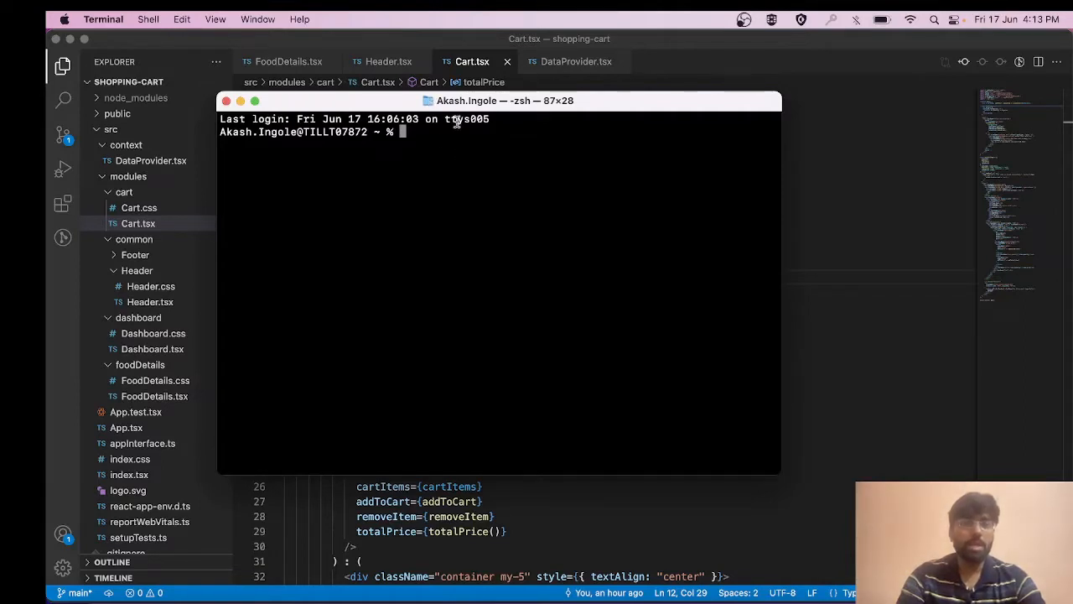
mouse_move(444, 141)
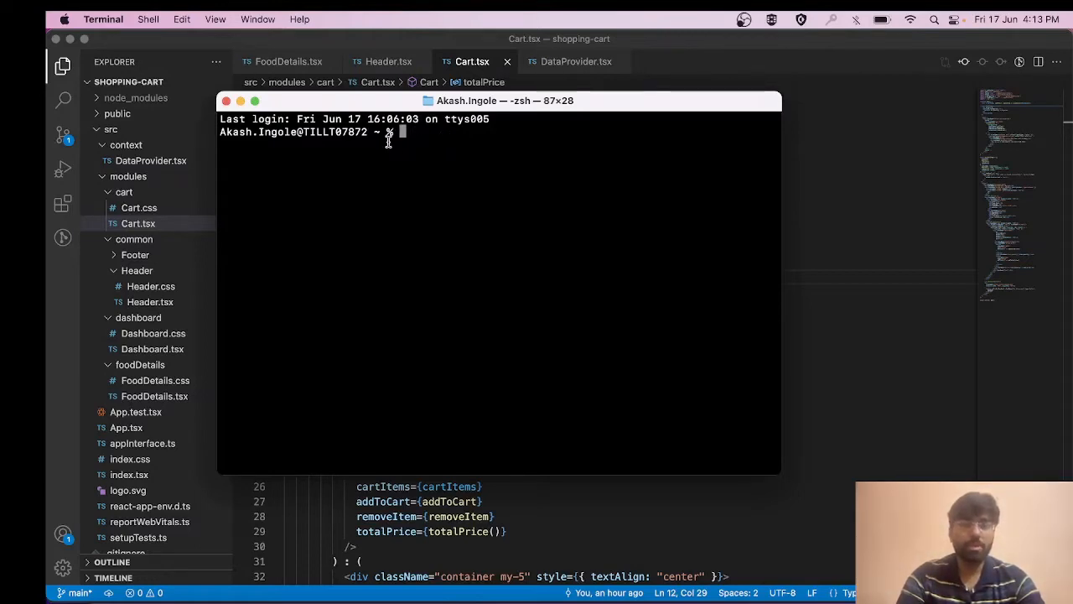
- From the shopping-cart folder, run npm install firebase-tools -g
text(cd shopping-cart)
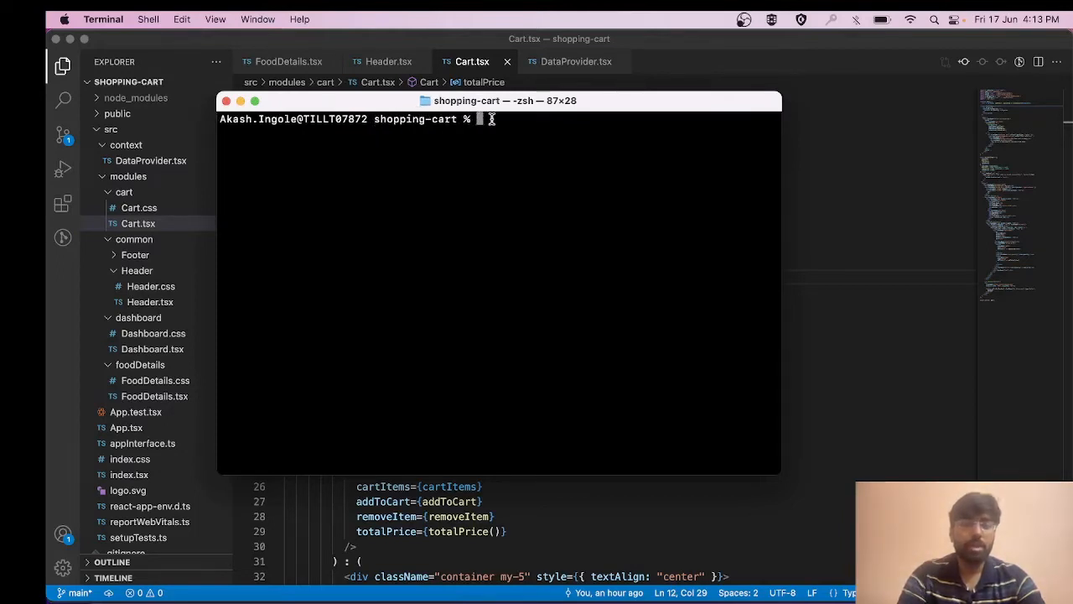
mouse_move(500, 181)
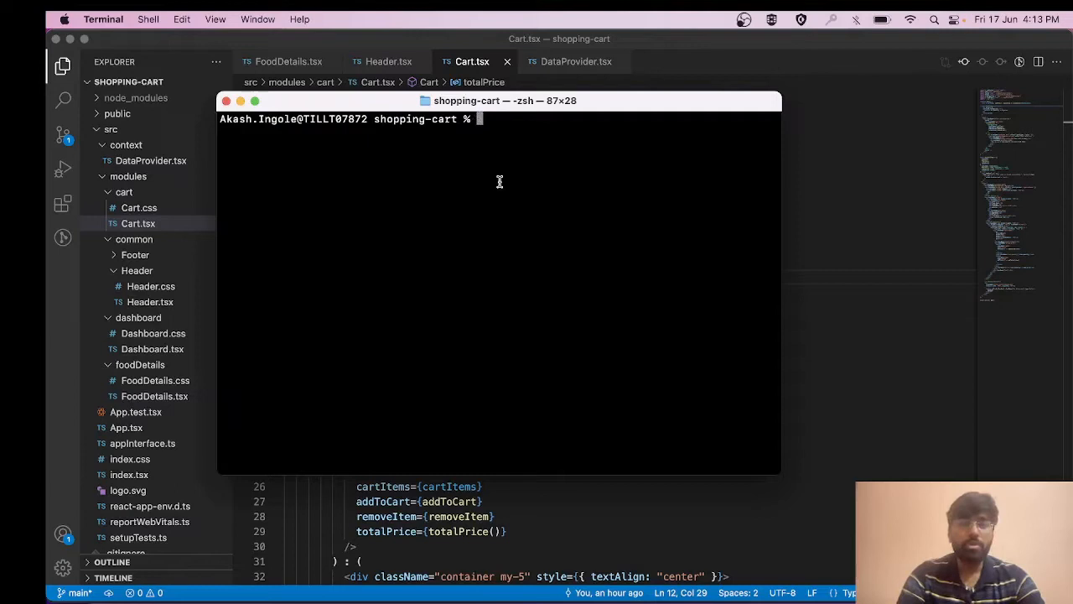
mouse_move(565, 252)
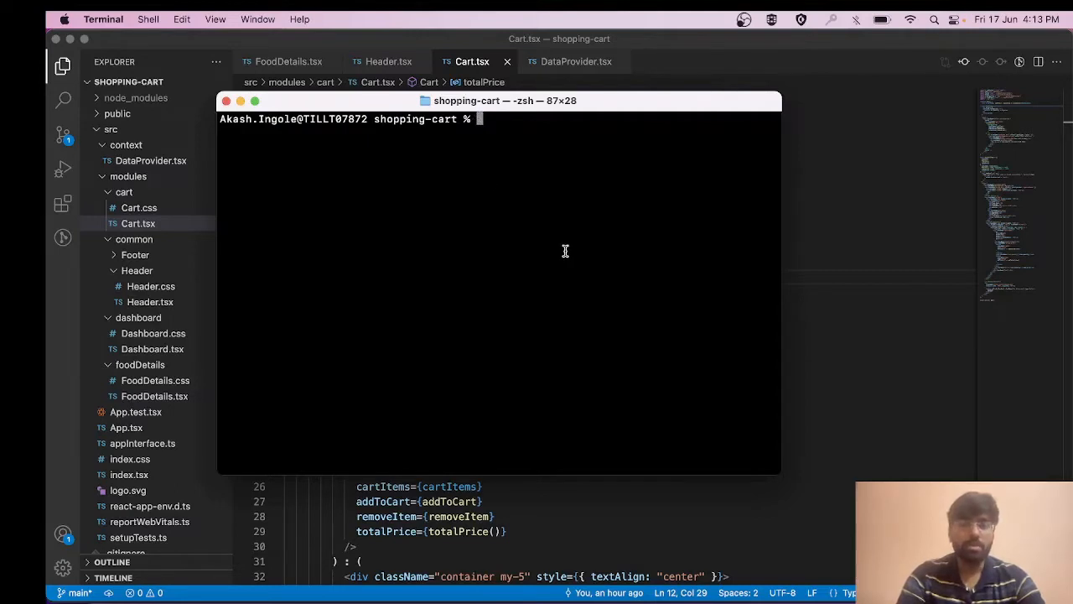
text(npm install firebase-tools -g)
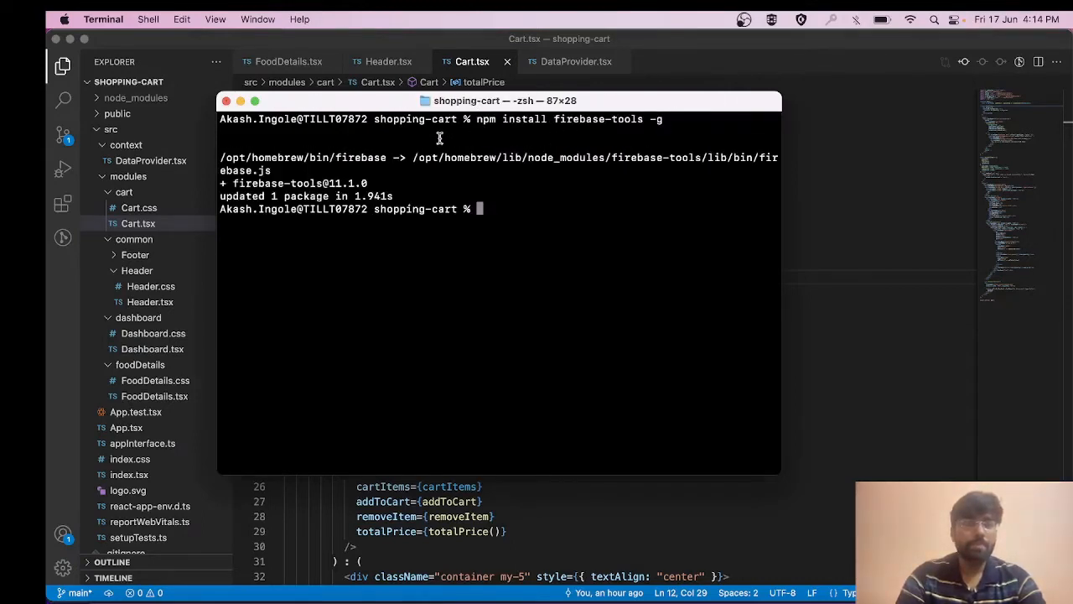
mouse_move(377, 221)
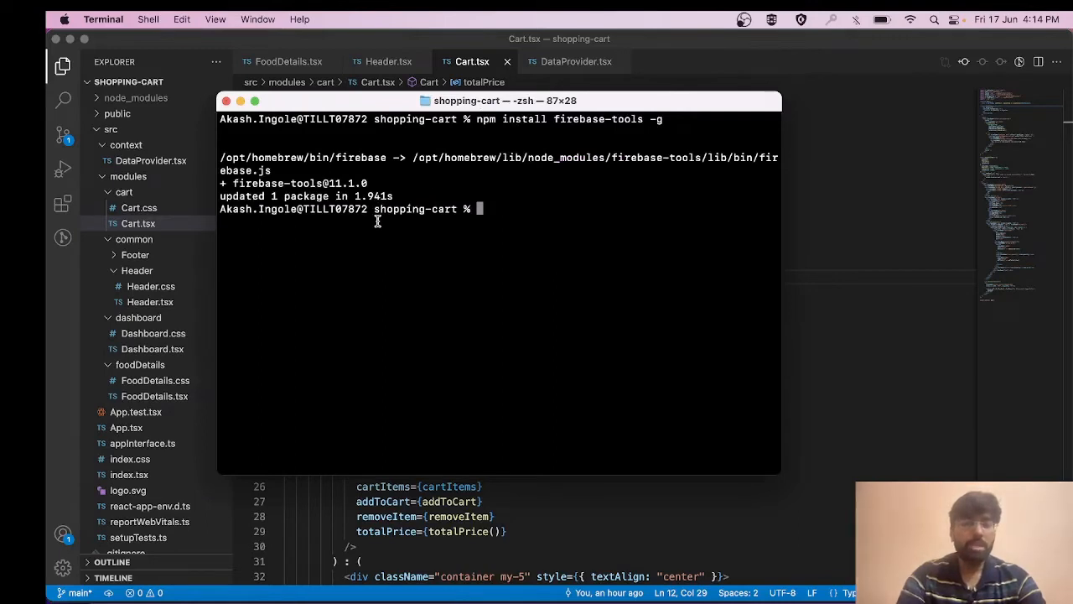
- Run firebase login and answer y to the usage-reporting prompt
text(f)
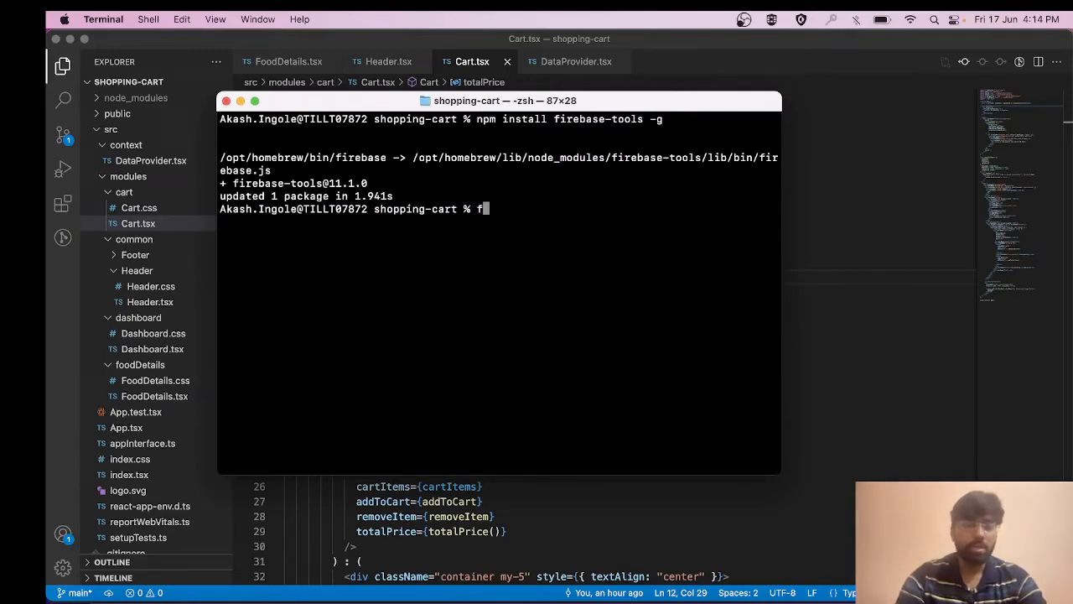
text(irebase)
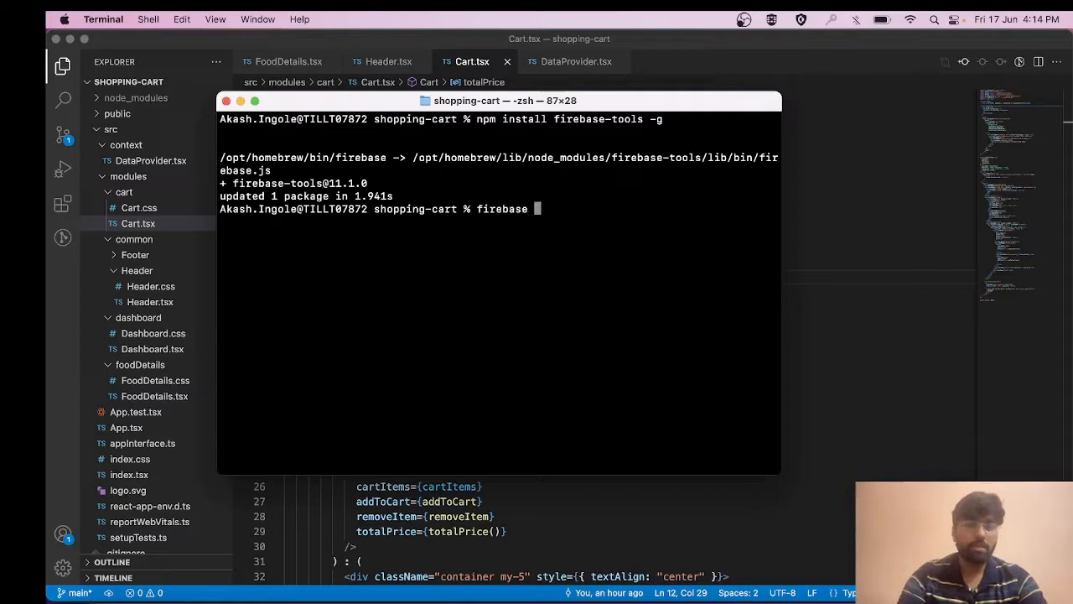
text(login)
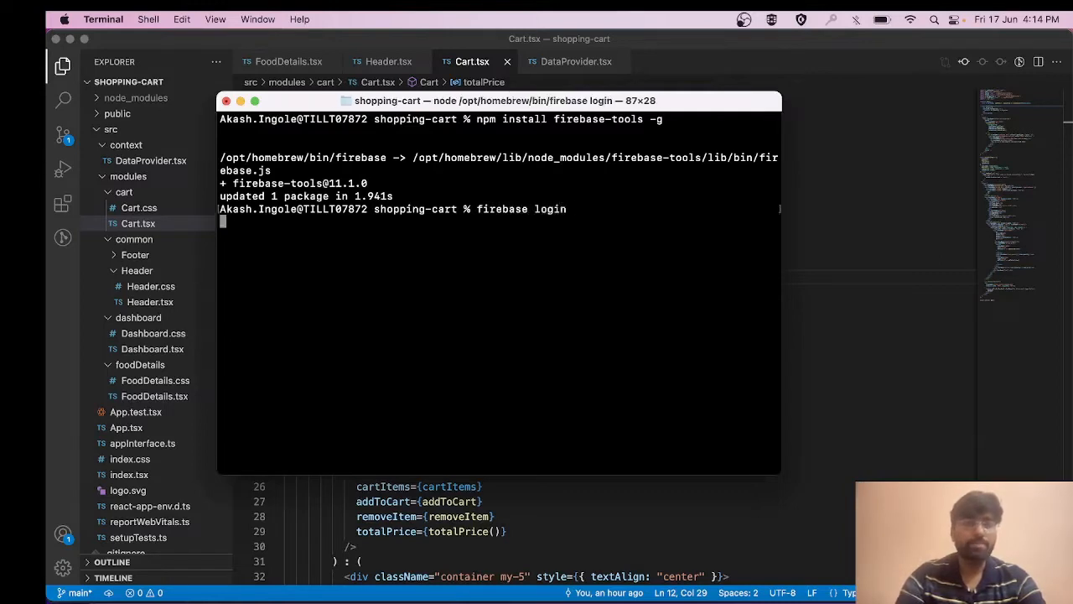
key(enter)
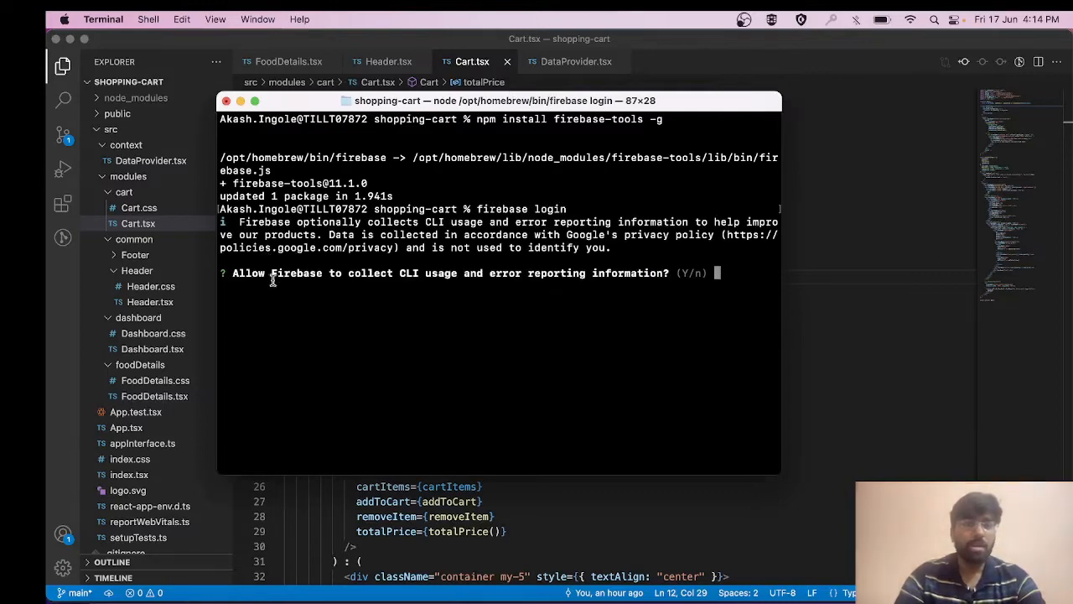
text(y)
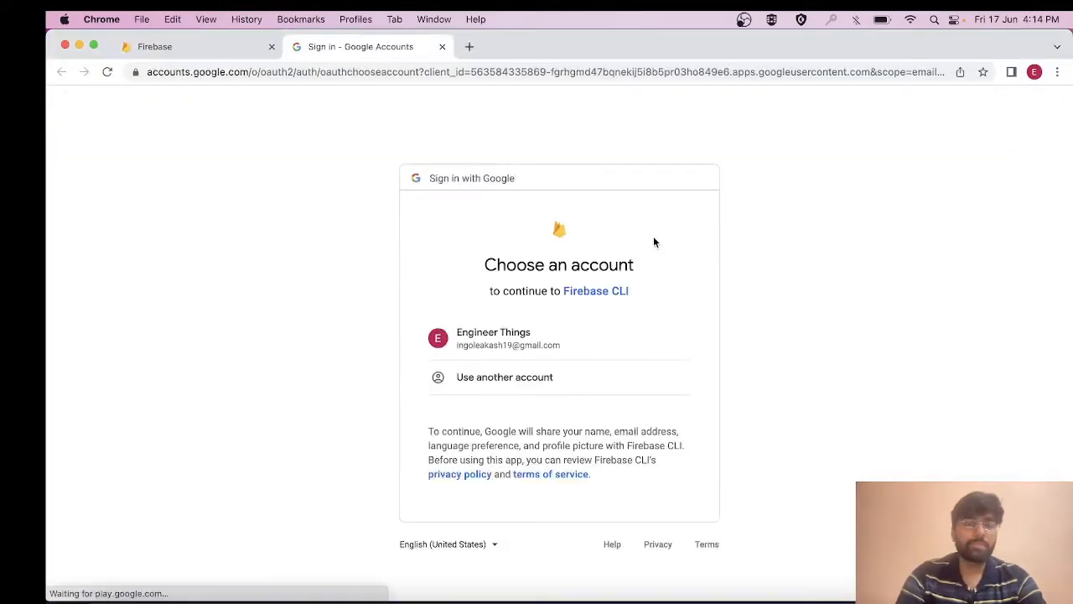
- Choose the Google account and allow Firebase CLI access until login succeeds
click(493, 338)
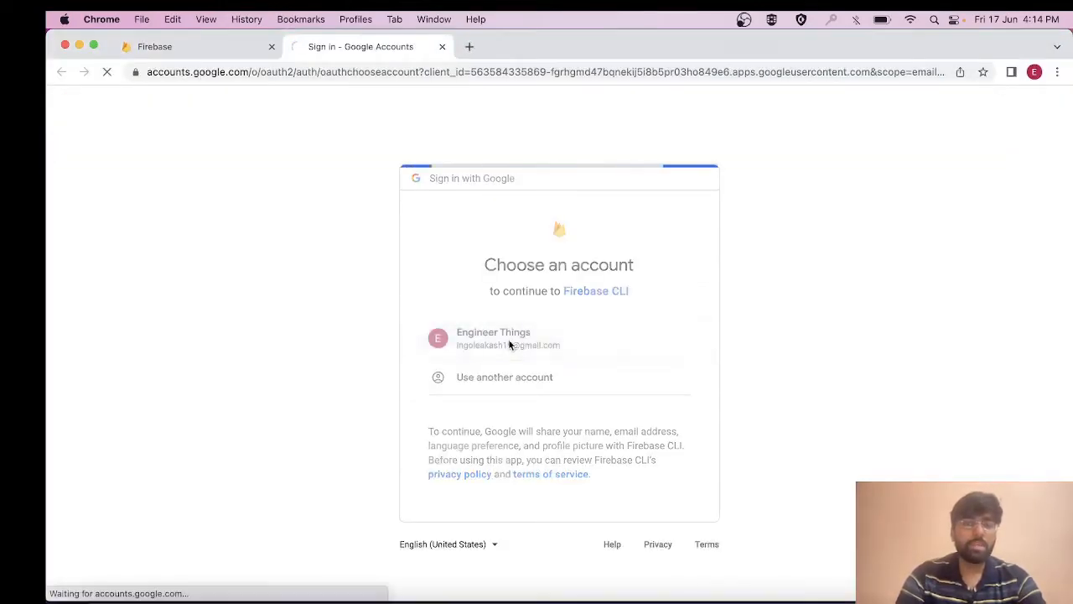
click(493, 339)
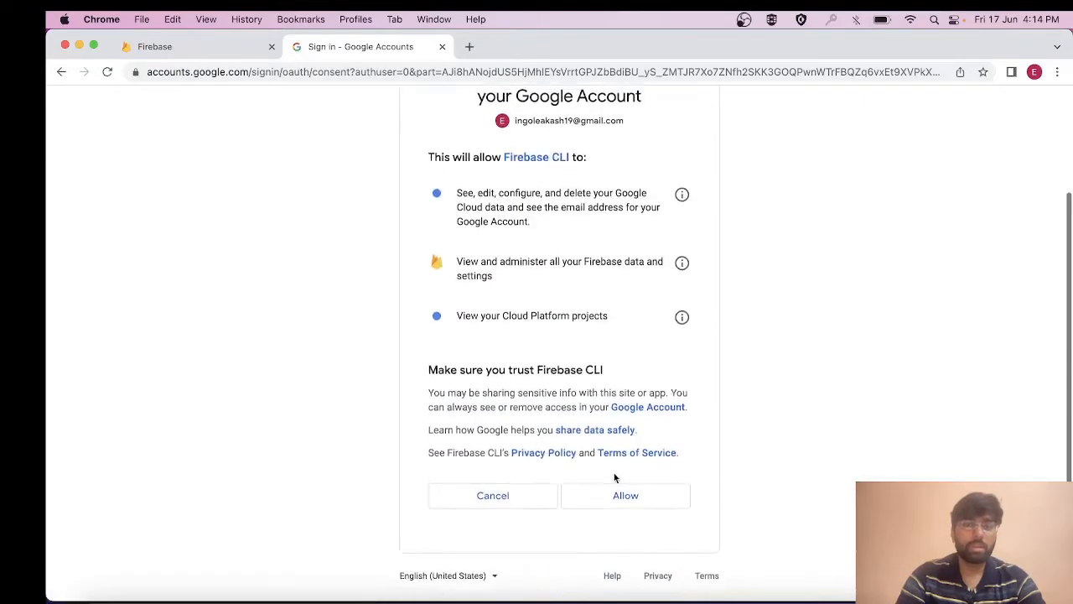
click(624, 495)
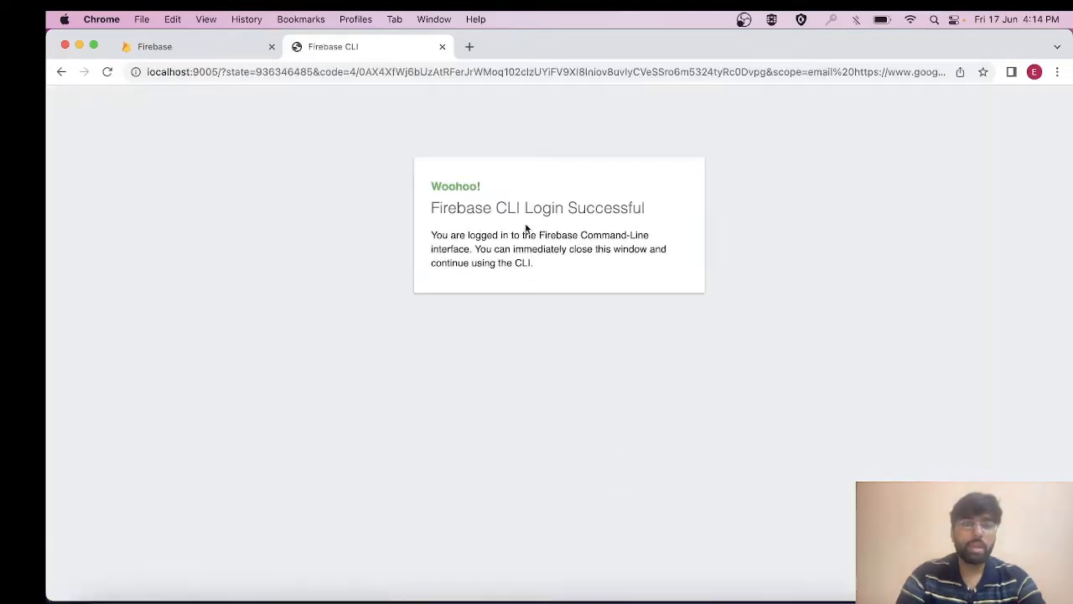
double_click(459, 208)
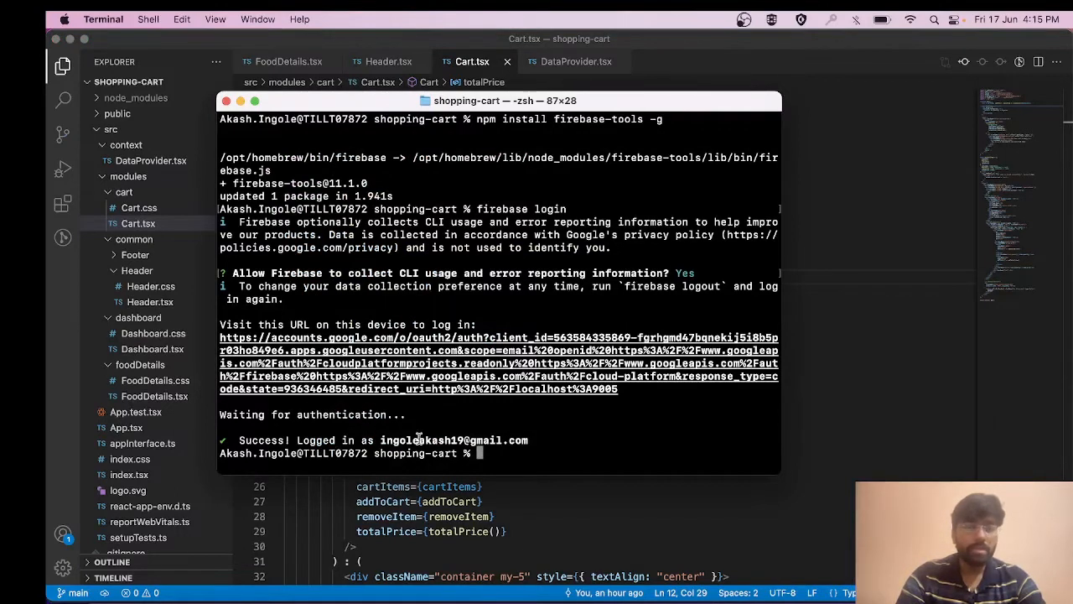
- Zoom the Terminal window and enter firebase init
double_click(409, 440)
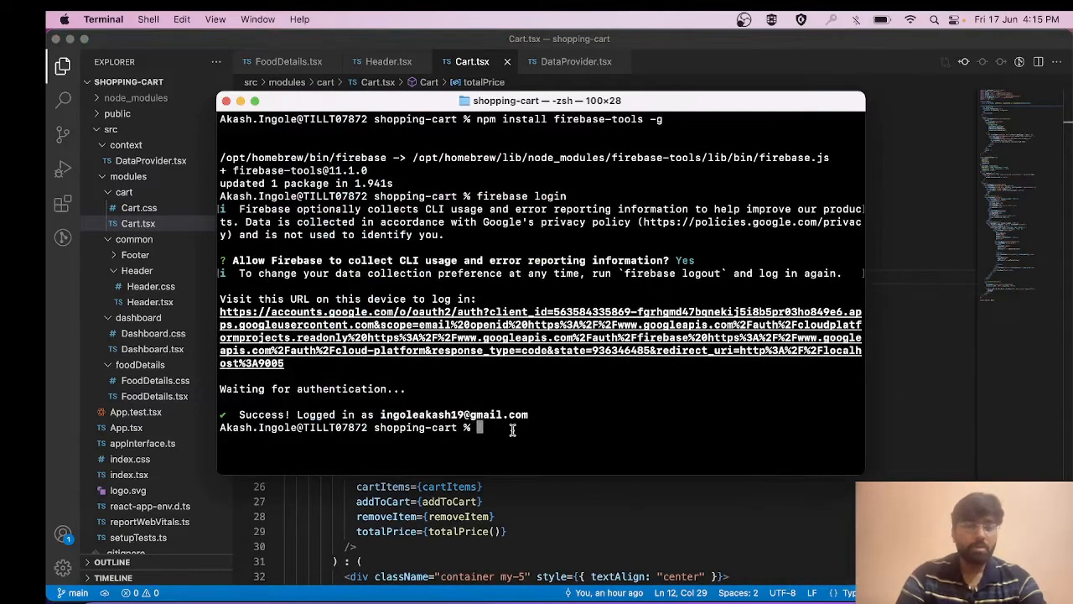
text(firebase init)
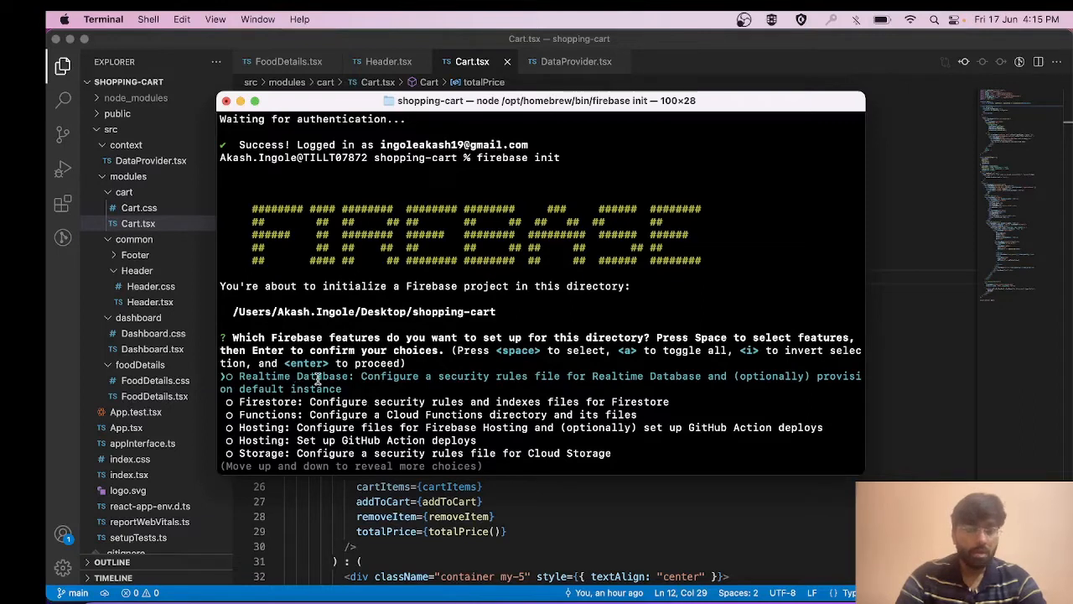
- Select Hosting and link the existing shopping-cart-6e637 project as default
key(down)
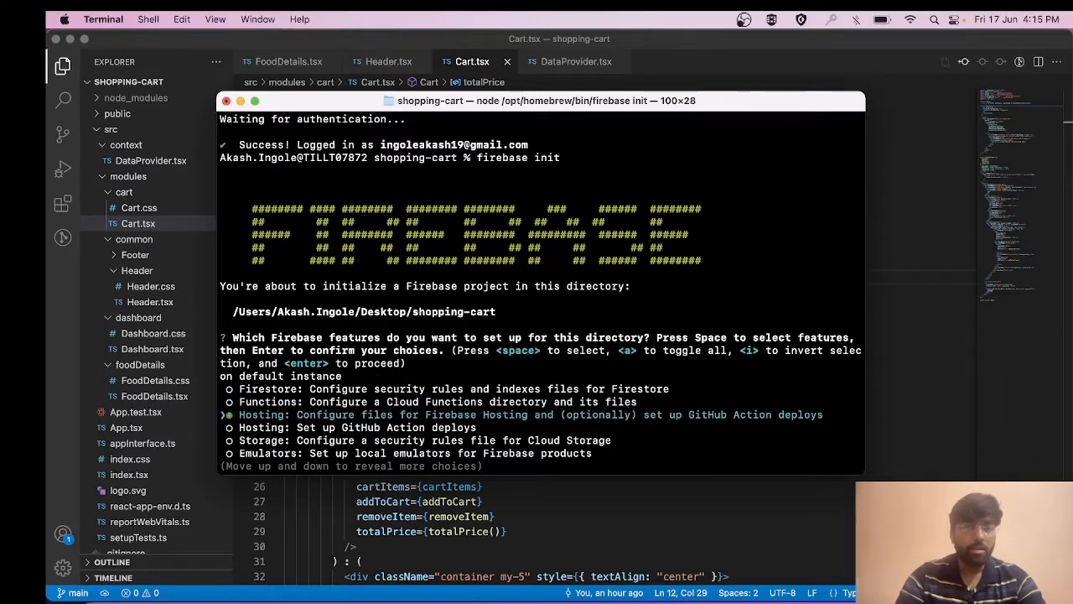
key(enter)
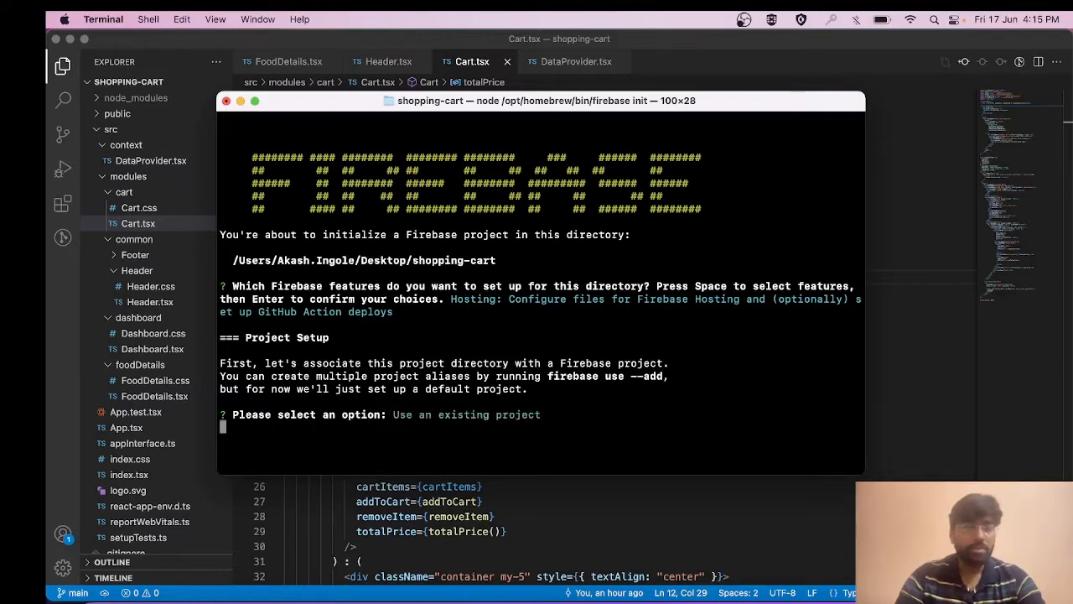
key(enter)
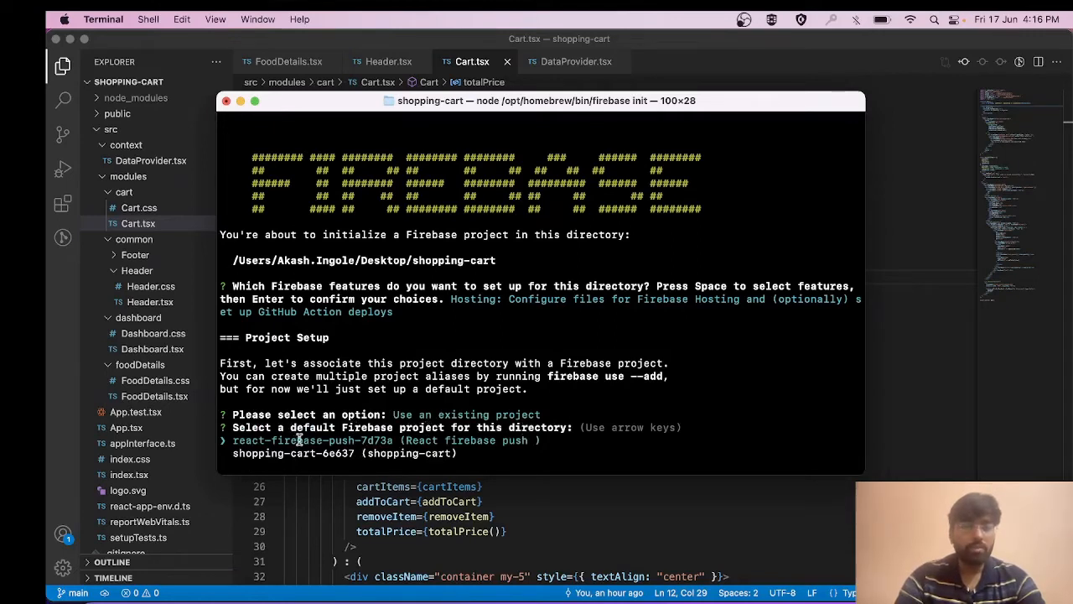
key(down)
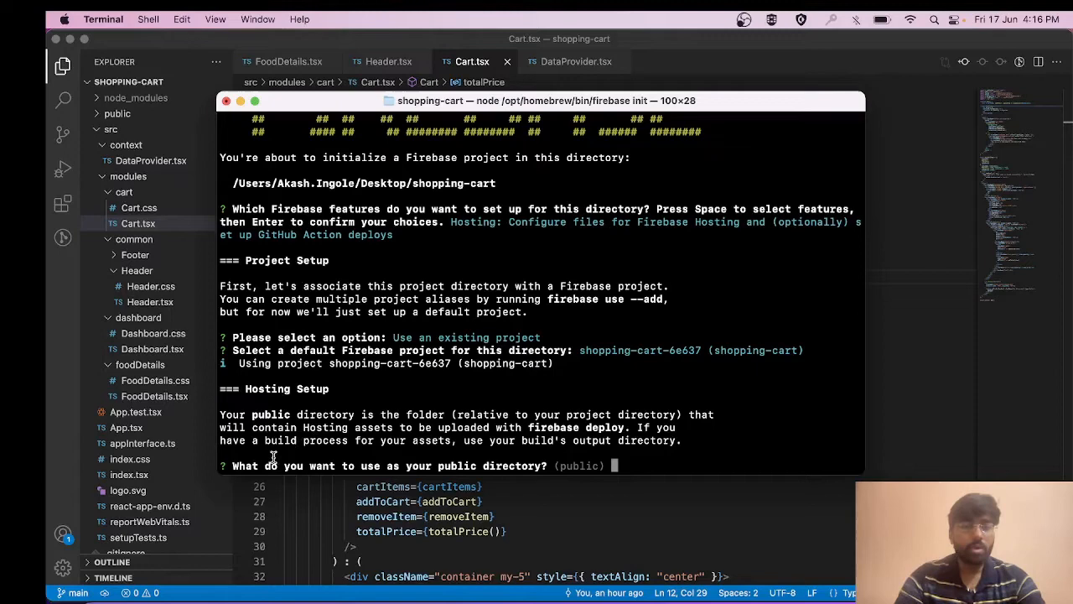
mouse_move(540, 513)
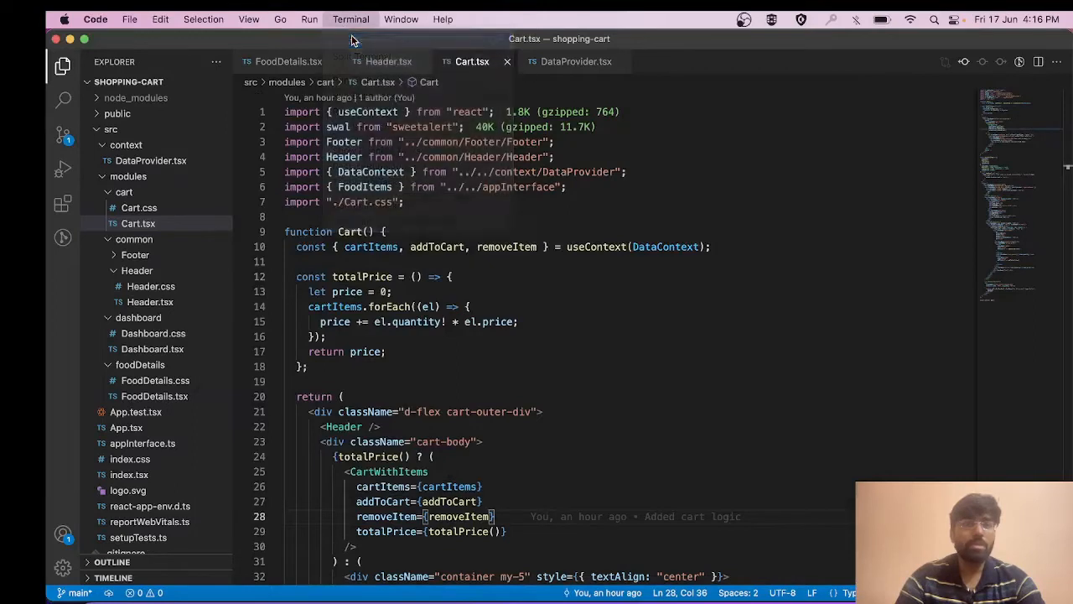
- Run npm run build in a new editor terminal
click(351, 18)
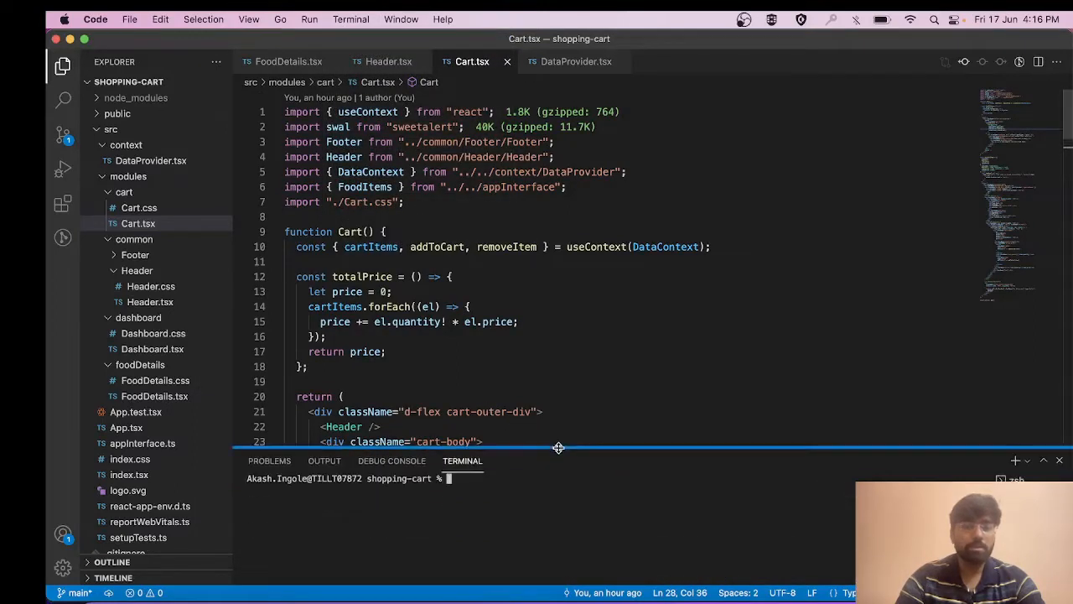
text(npm run build)
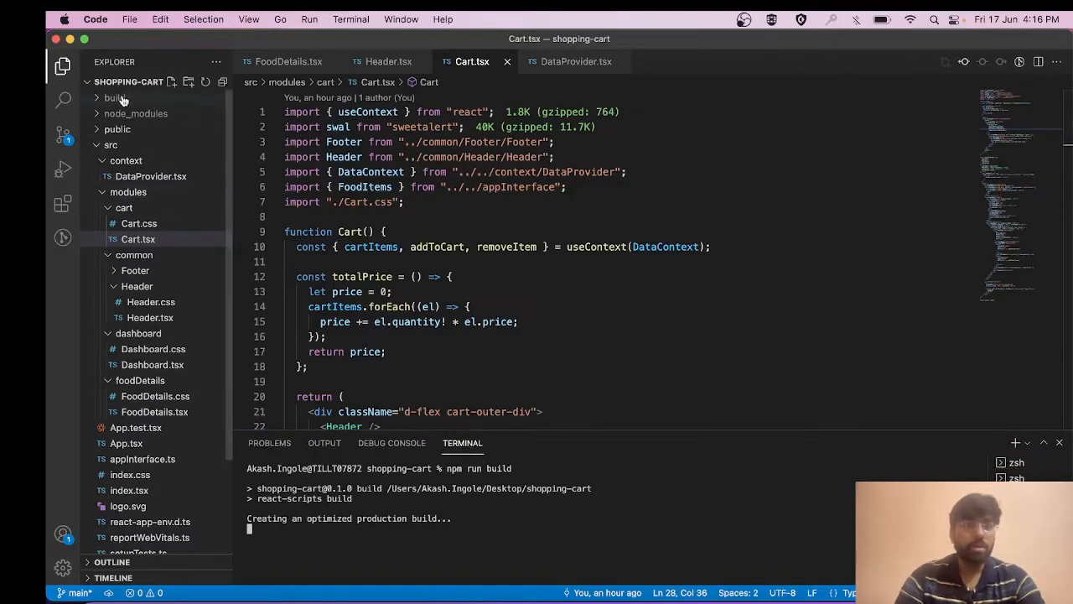
- Expand the new build folder's static and css subfolders in the Explorer
click(114, 97)
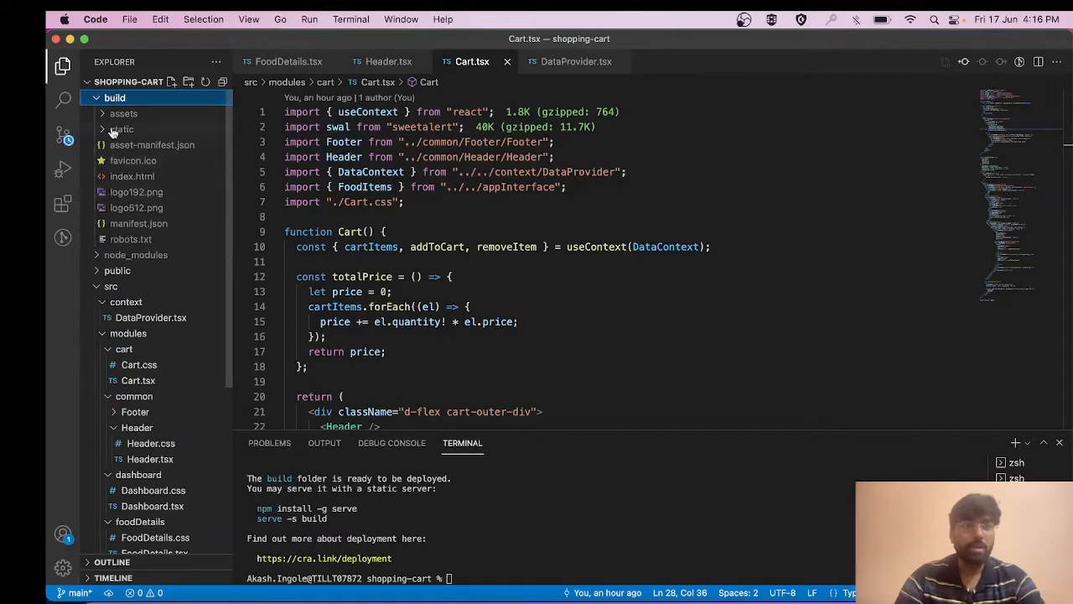
click(121, 127)
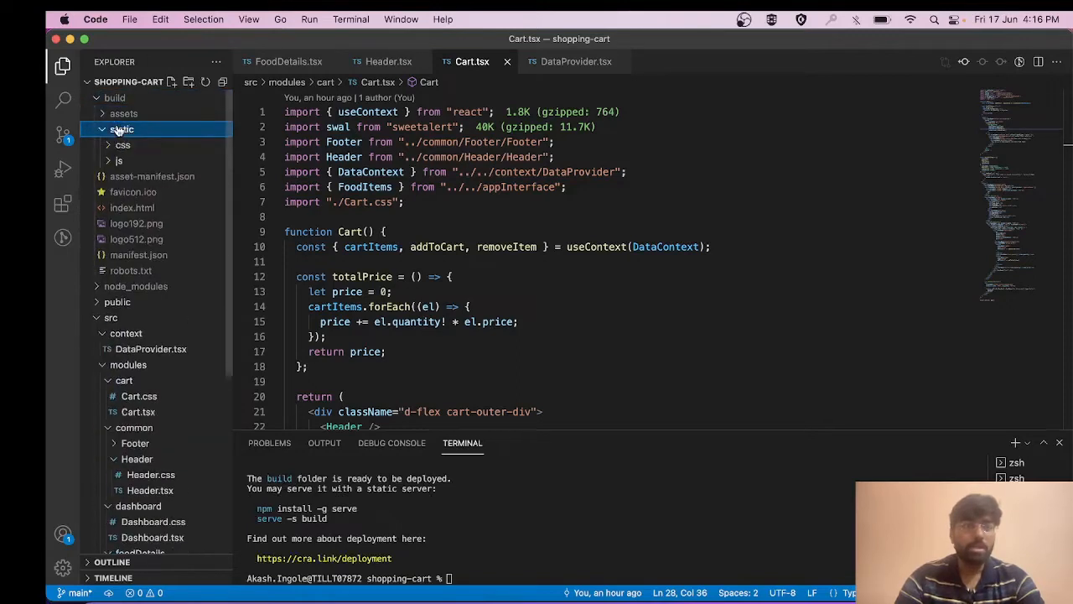
click(124, 145)
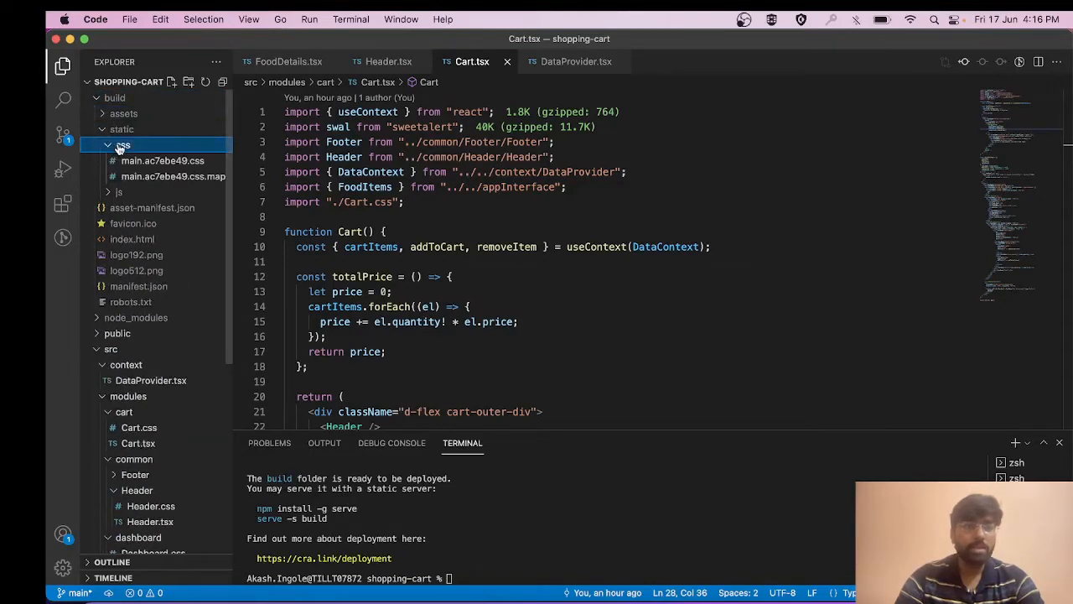
click(122, 144)
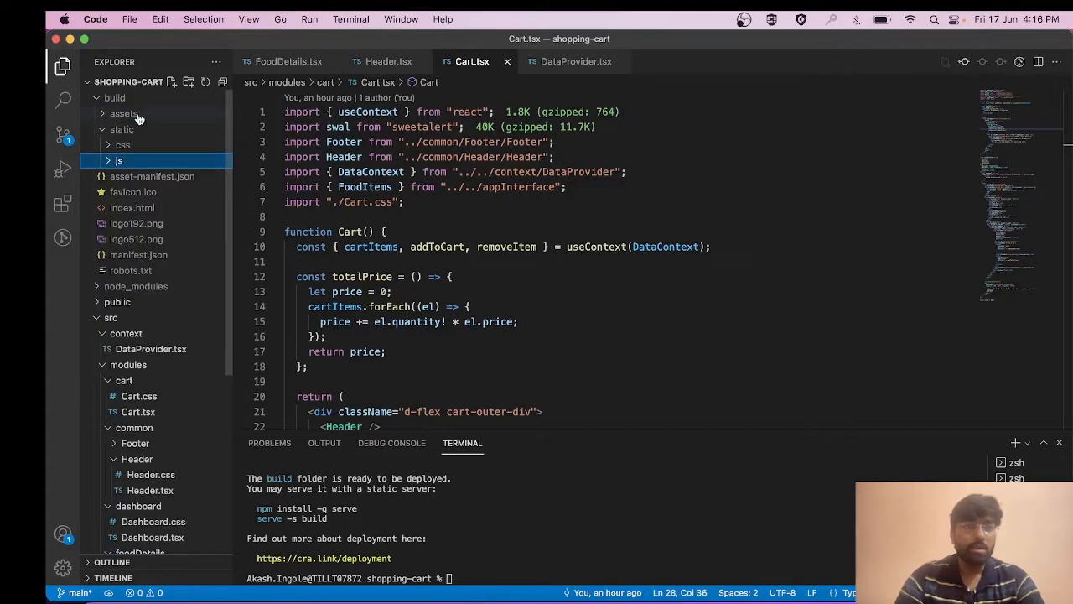
click(124, 114)
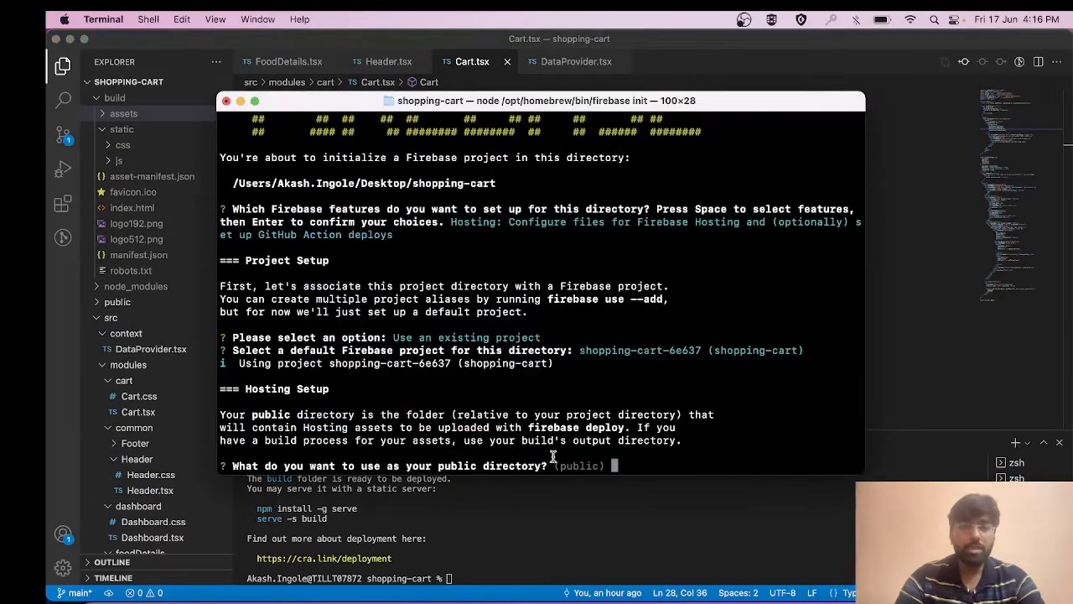
- Answer build as public directory, y for single-page app, n for GitHub, n to overwriting index.html
text(build)
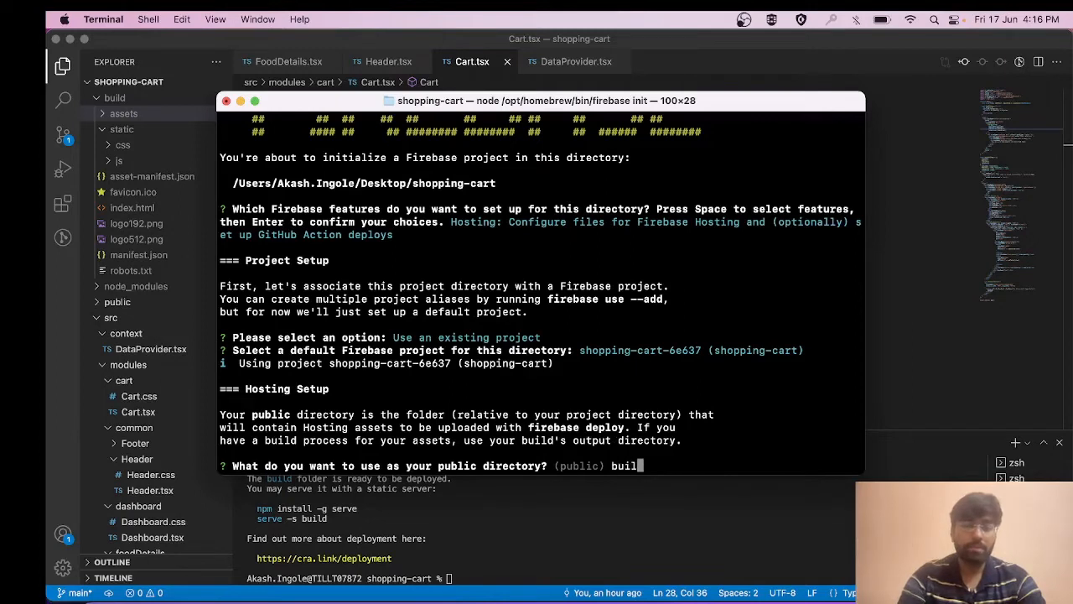
key(enter)
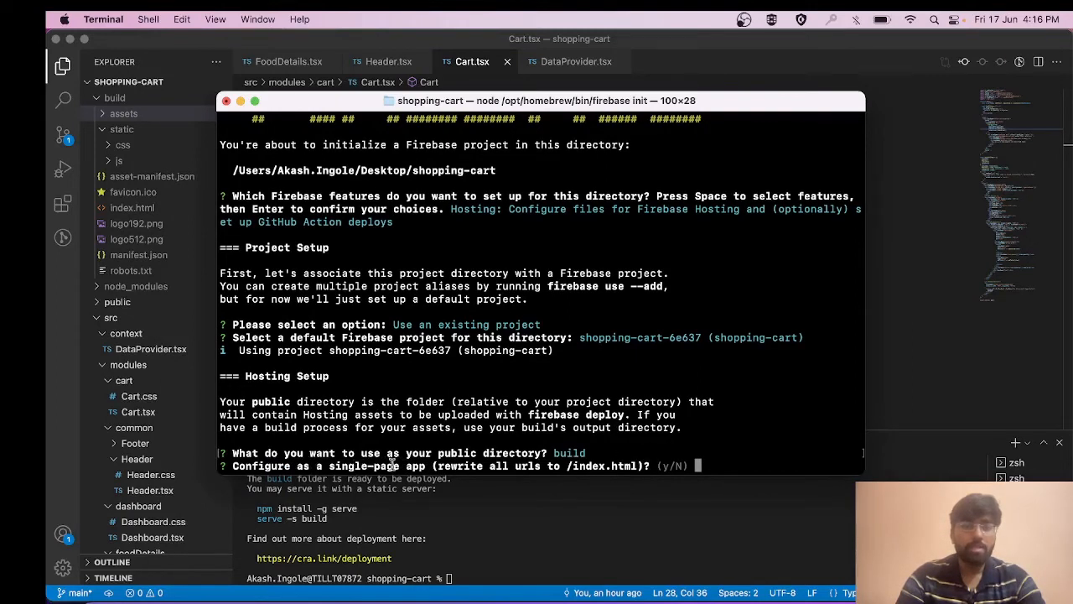
text(y)
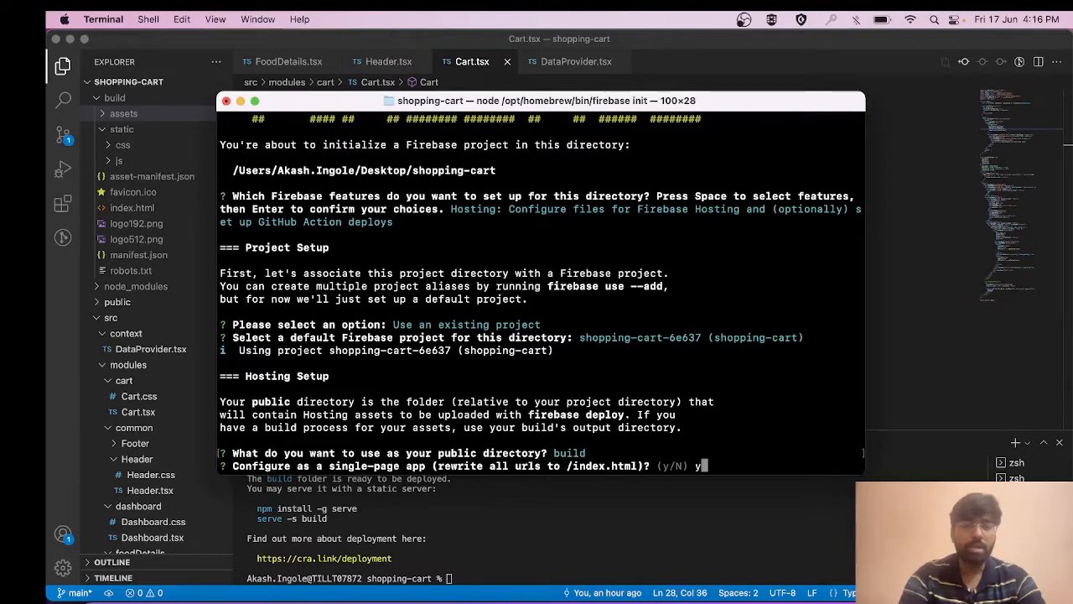
key(enter)
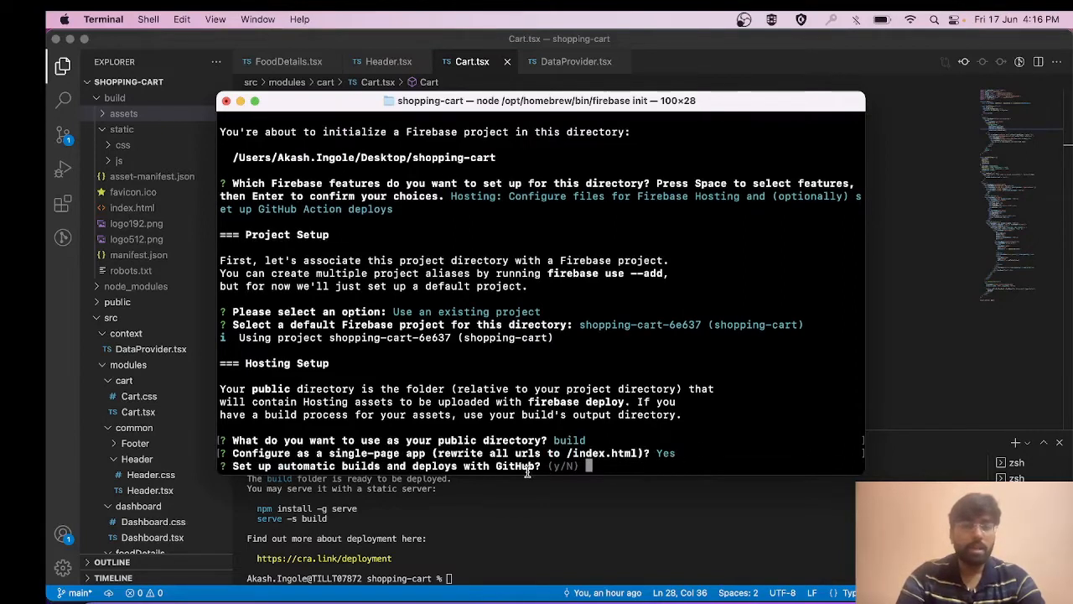
text(n)
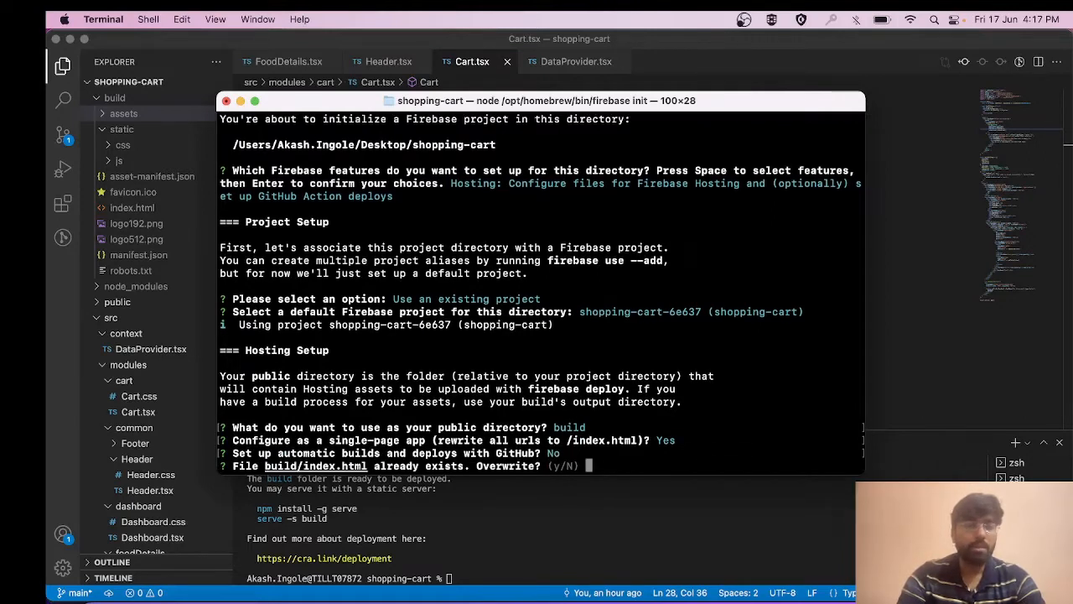
text(n)
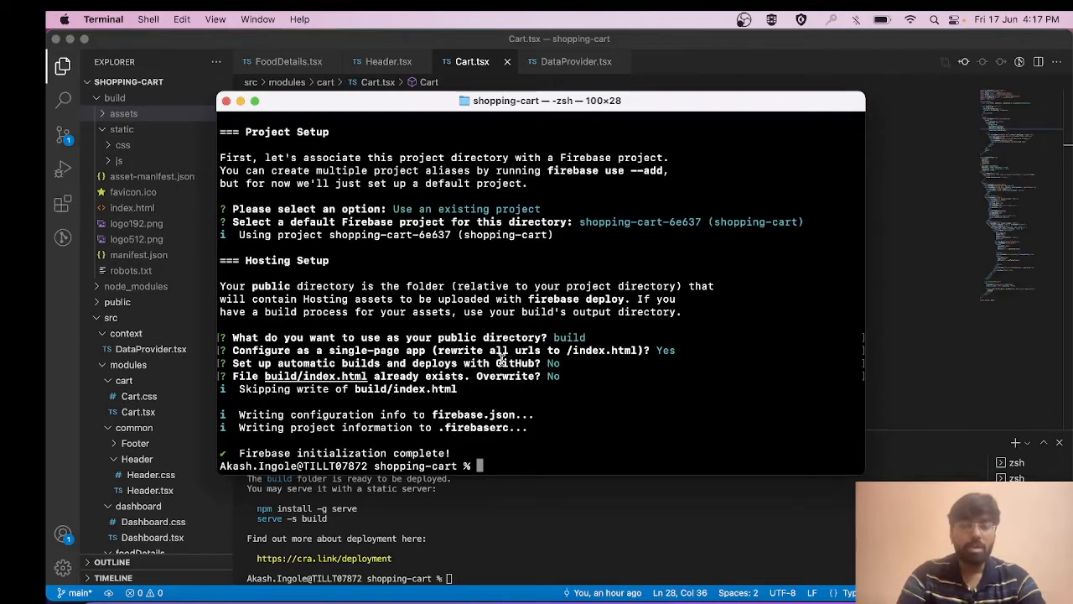
text(fireb)
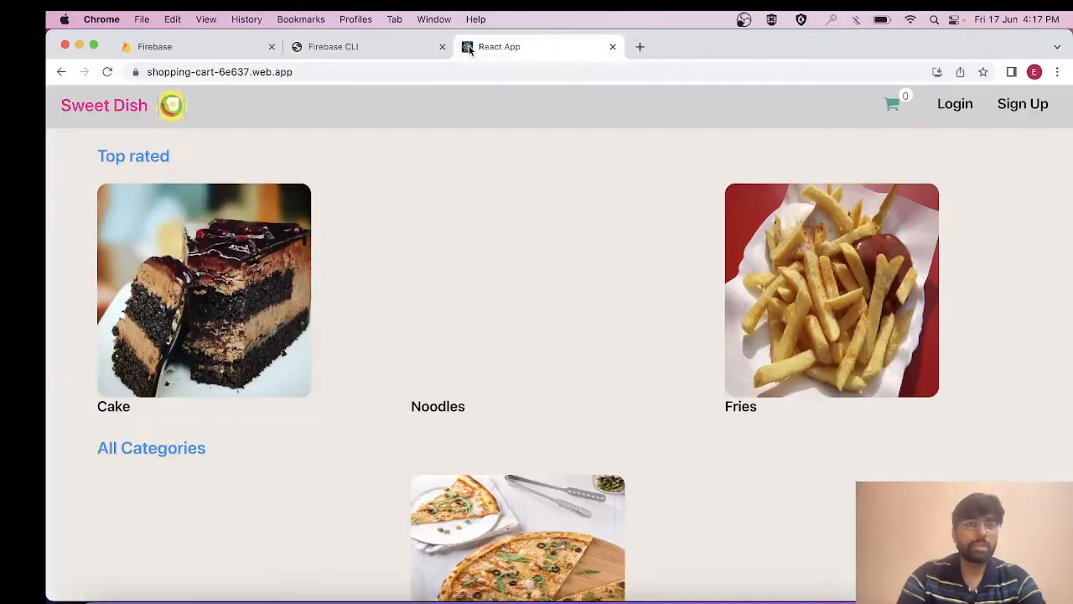
mouse_move(339, 238)
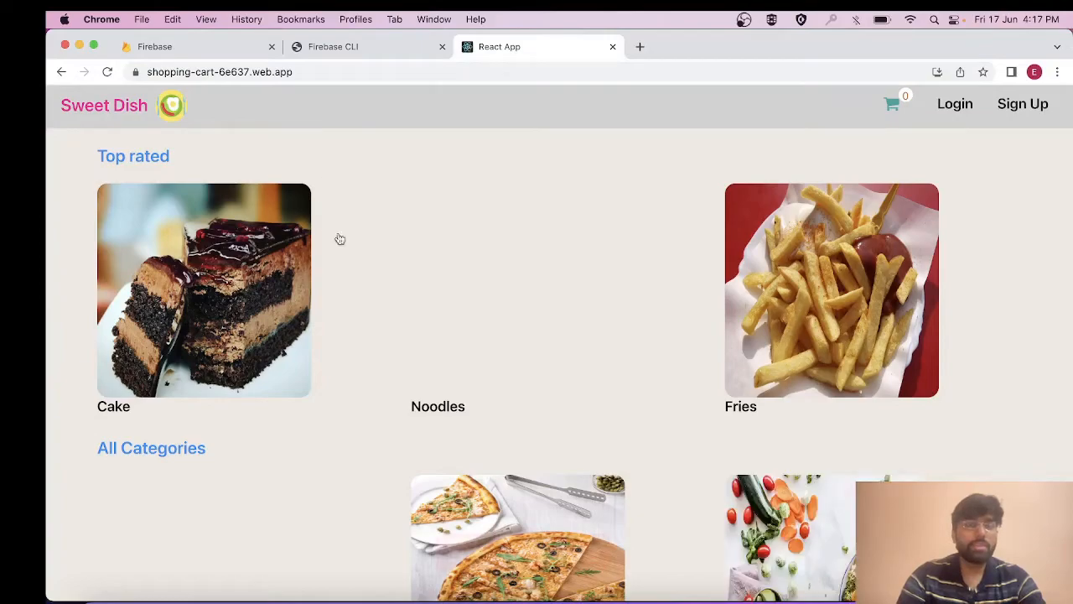
scroll(down, 3)
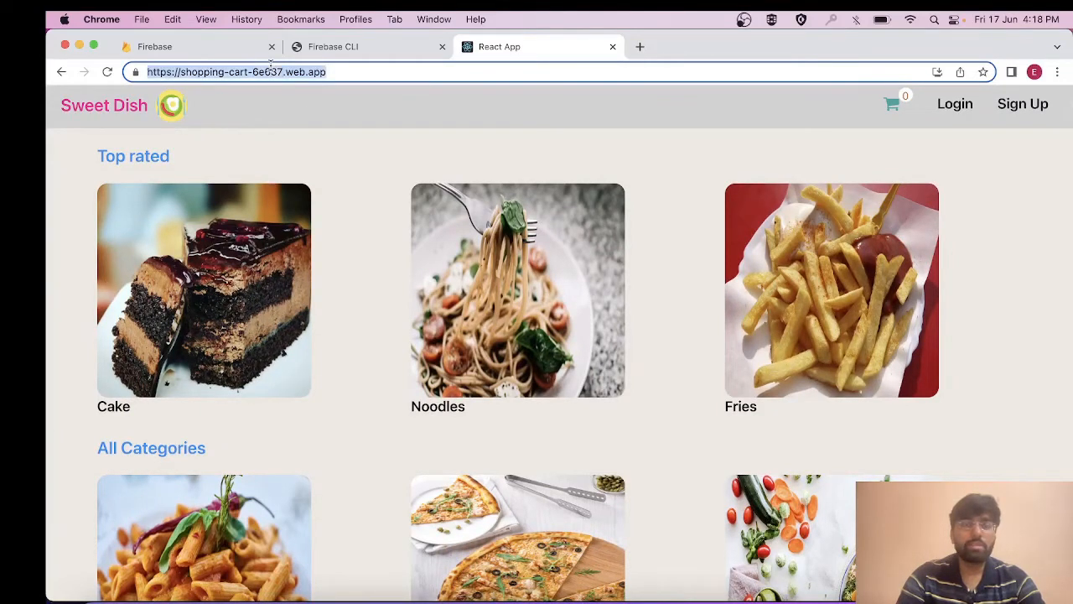
click(338, 70)
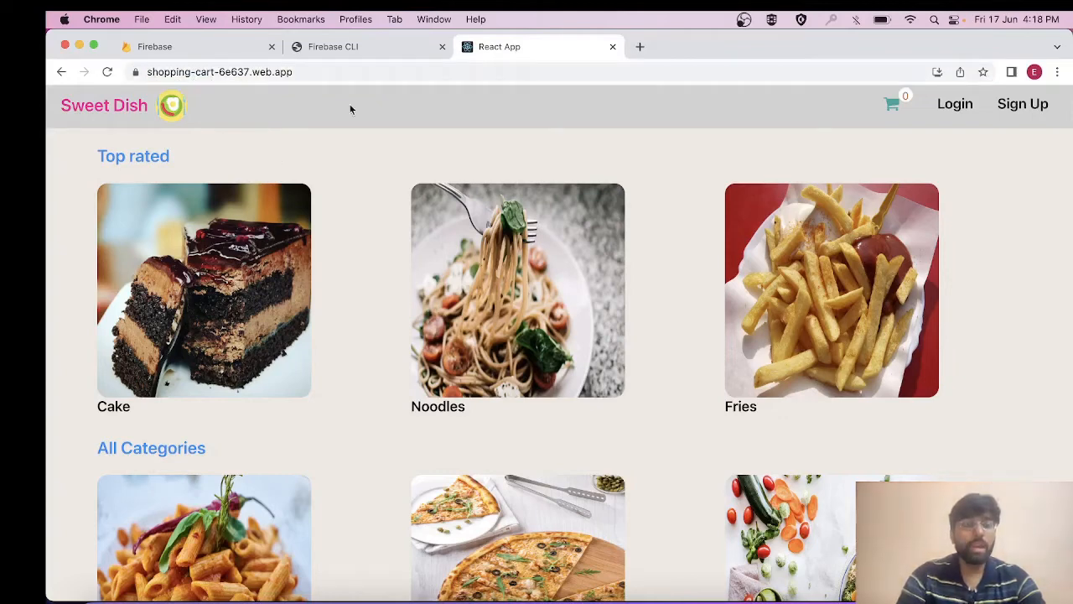
- Add Cake items to the cart from the item detail page
click(203, 290)
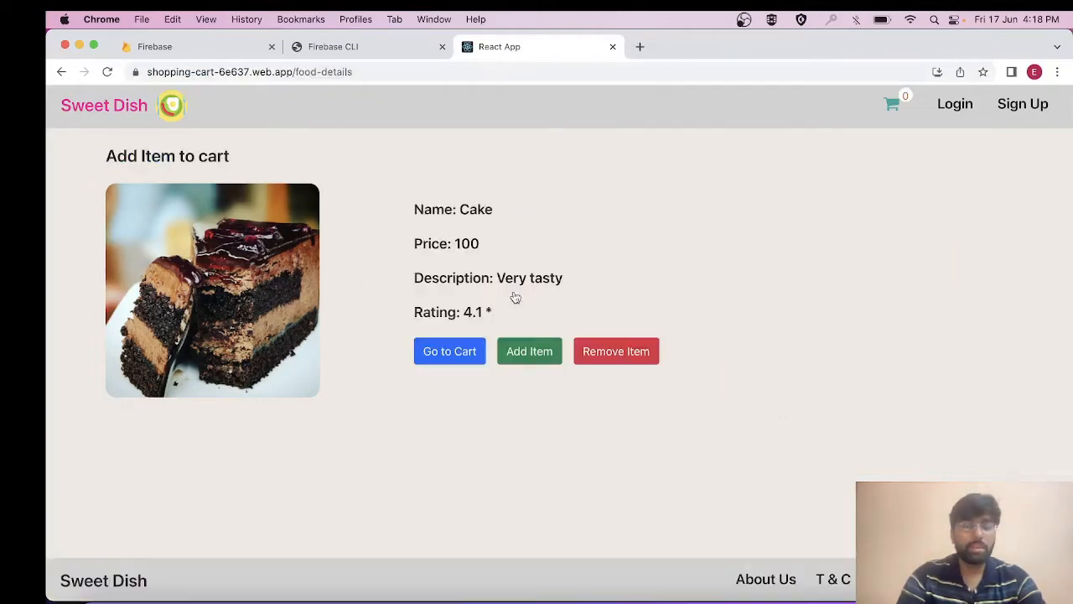
click(449, 350)
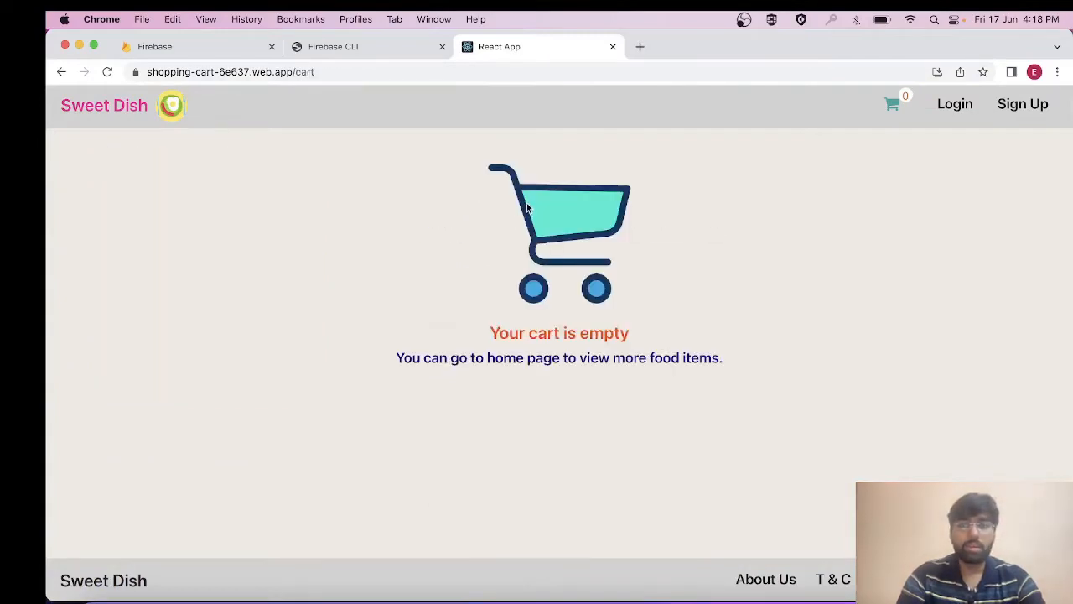
click(104, 104)
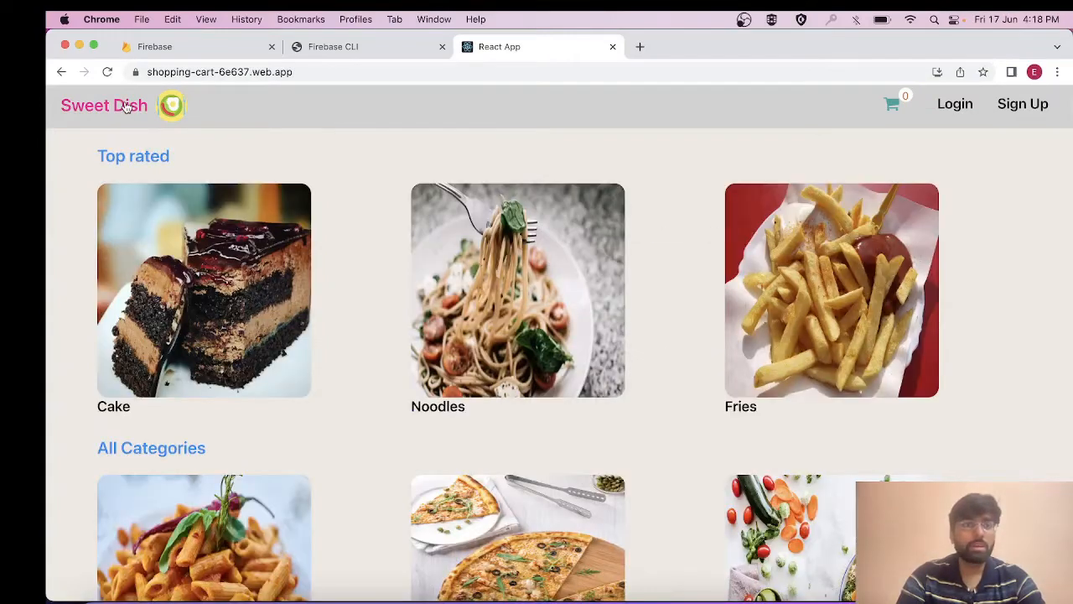
click(204, 290)
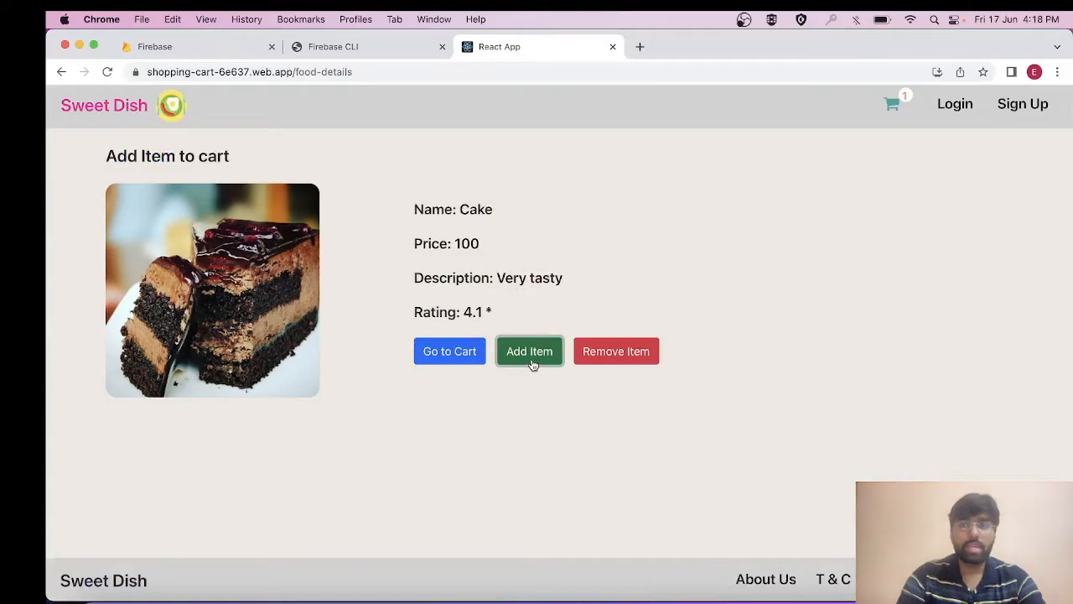
click(530, 350)
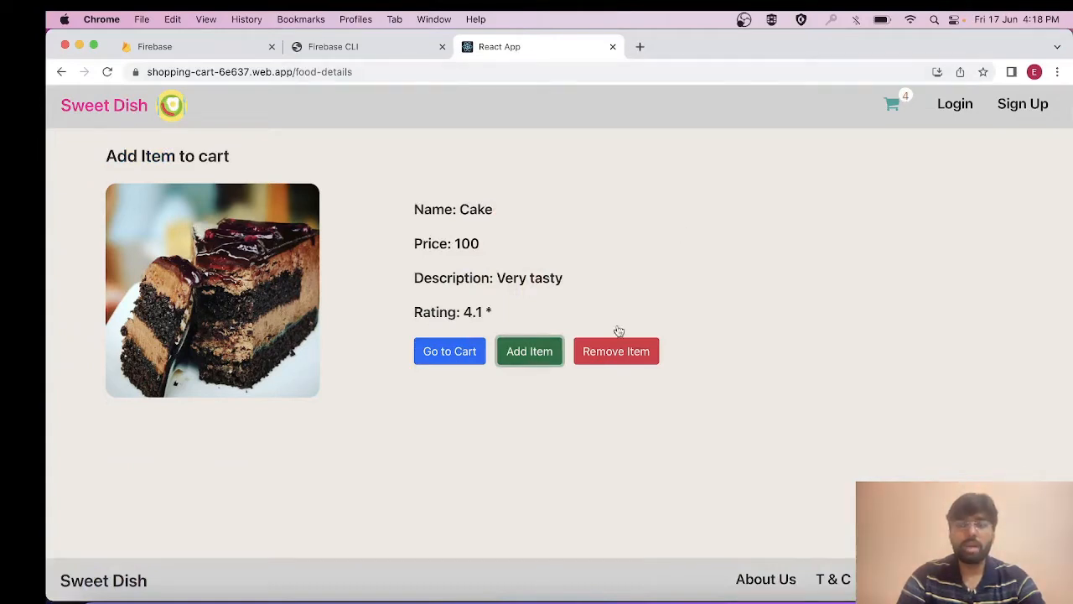
click(615, 351)
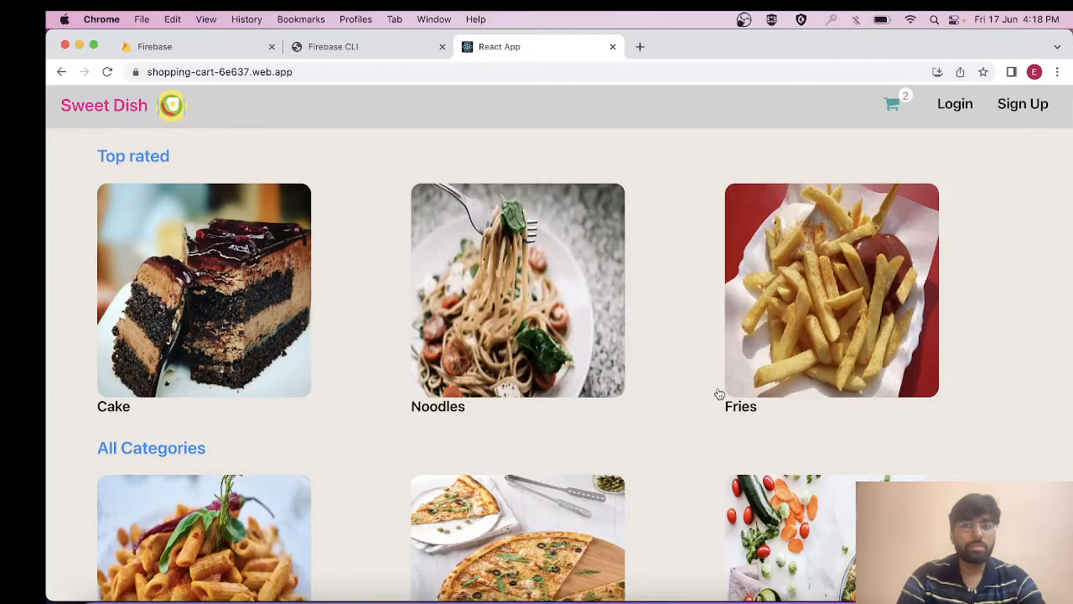
- Add Fries and Pizza so the cart holds Cake ×4, Fries ×1, Pizza ×2 at Rs 1320
click(832, 290)
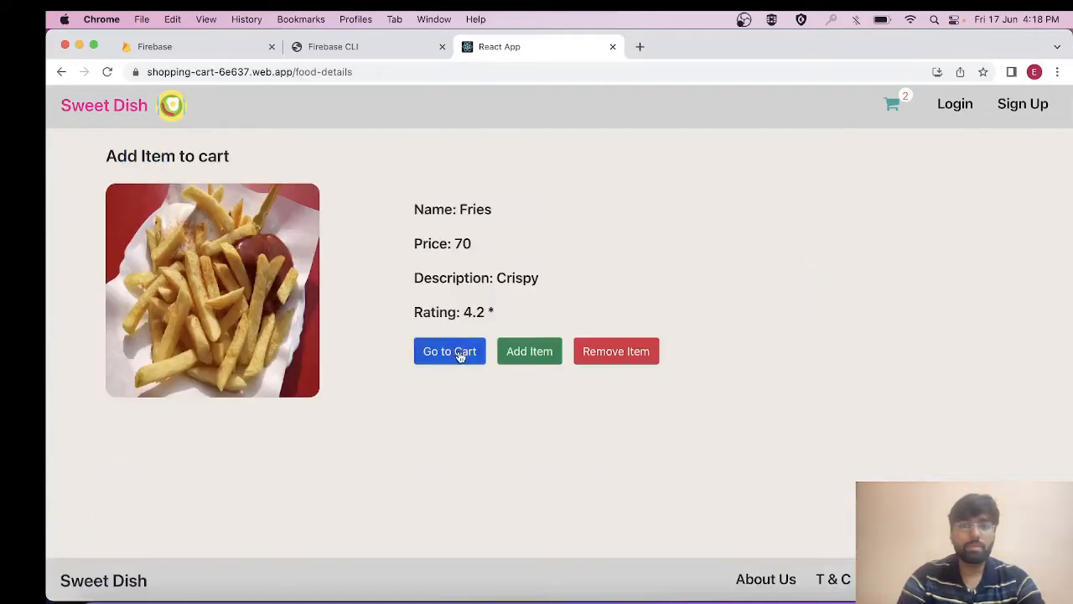
click(449, 352)
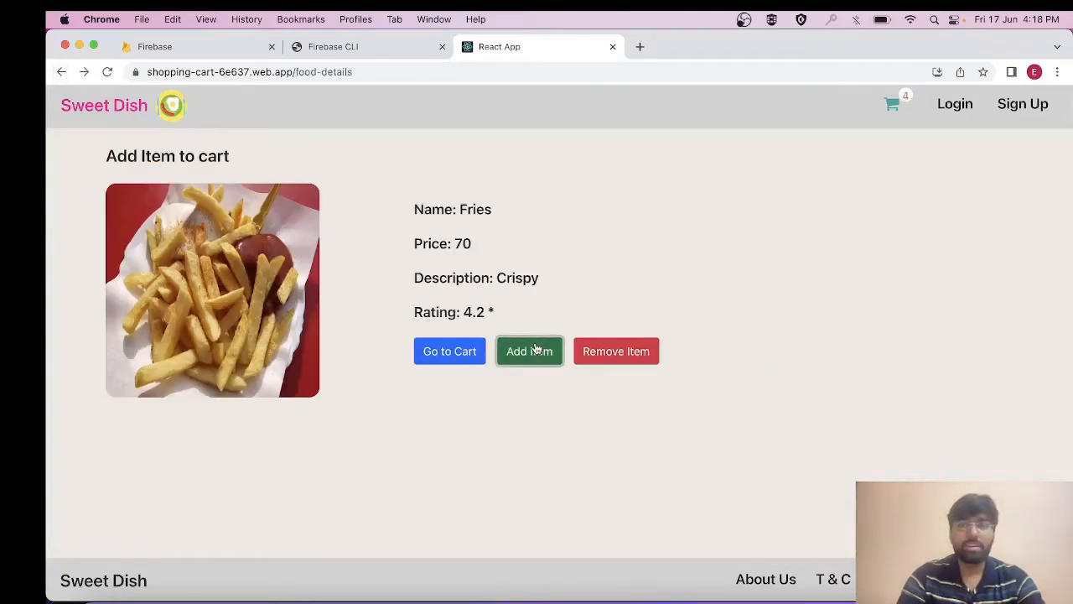
click(449, 350)
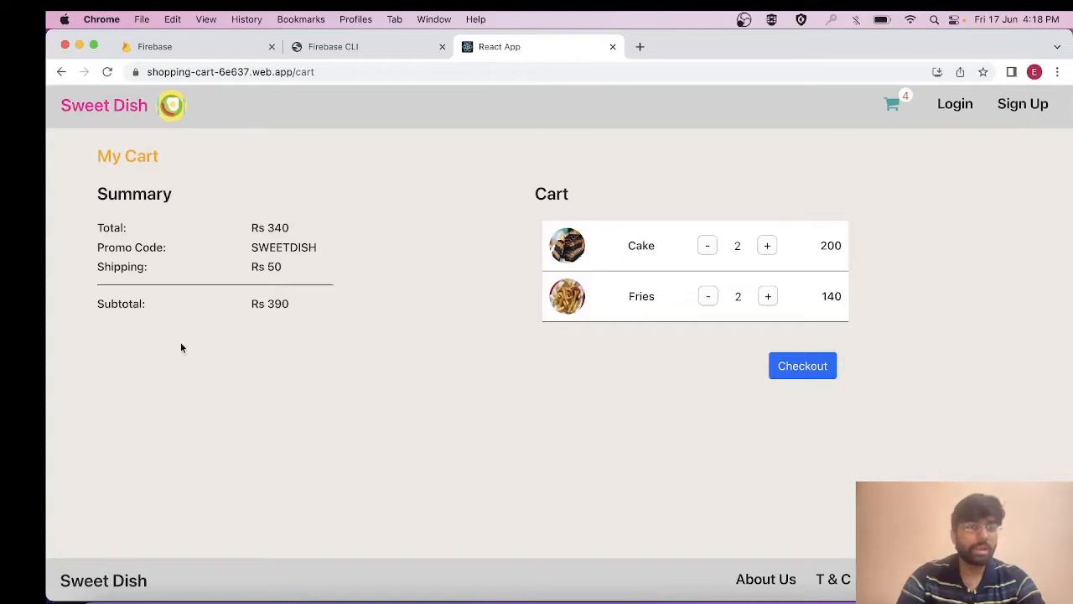
mouse_move(651, 192)
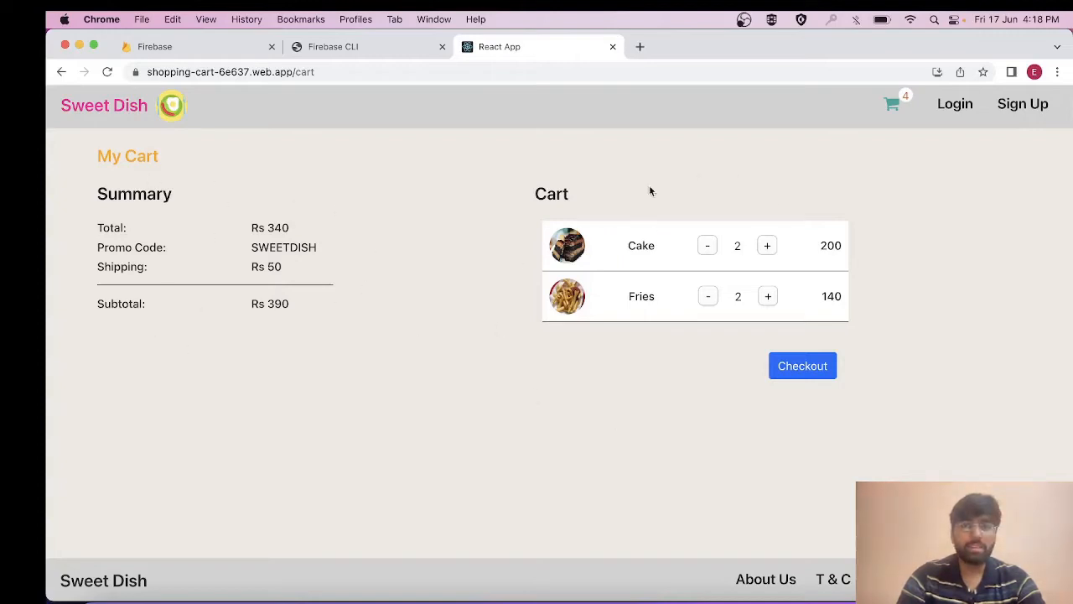
click(766, 244)
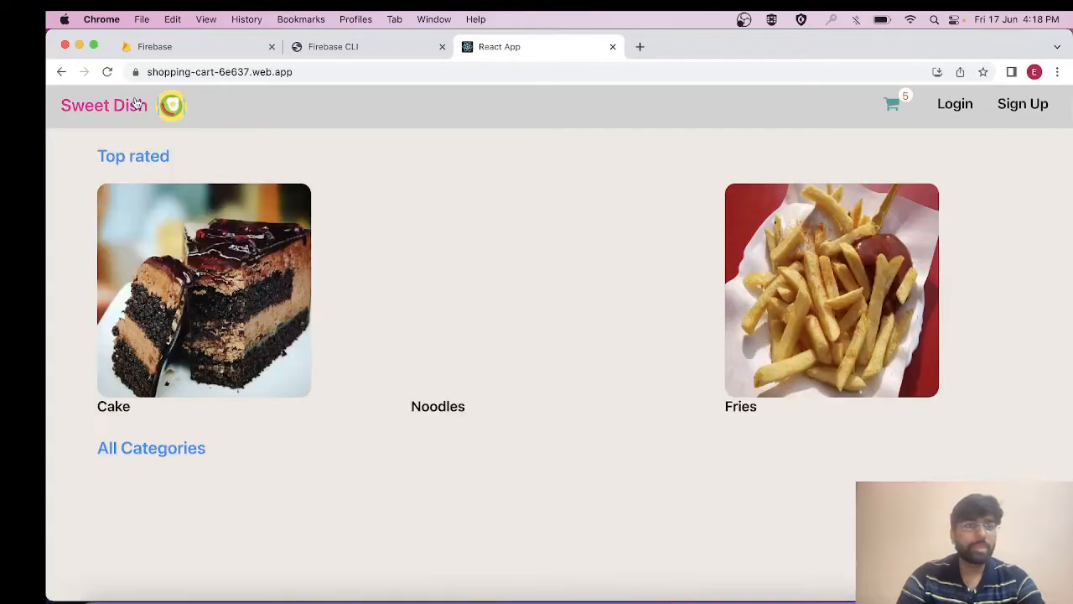
click(203, 290)
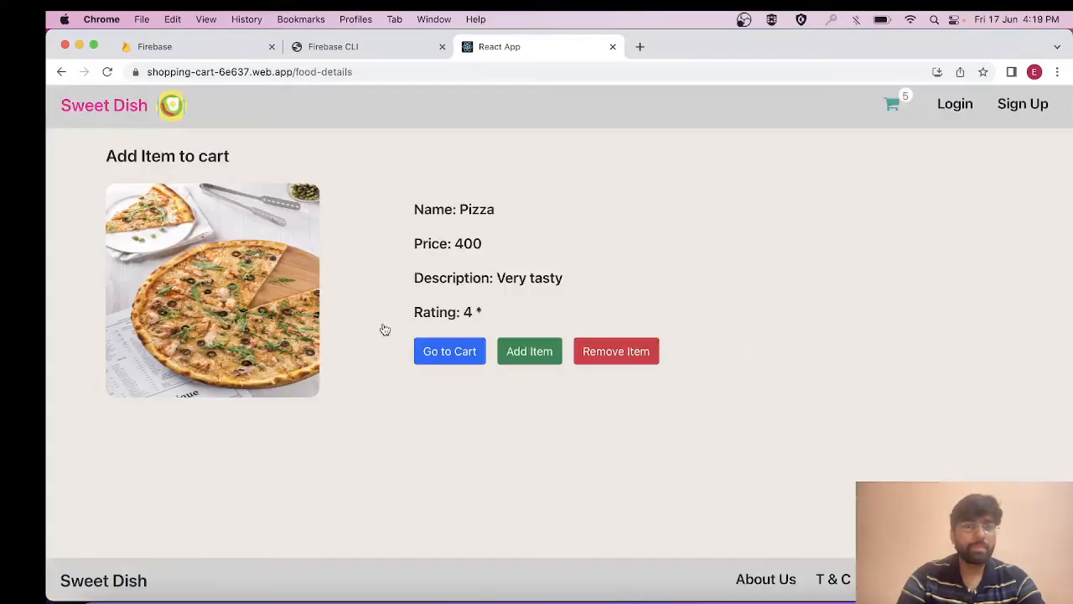
click(450, 351)
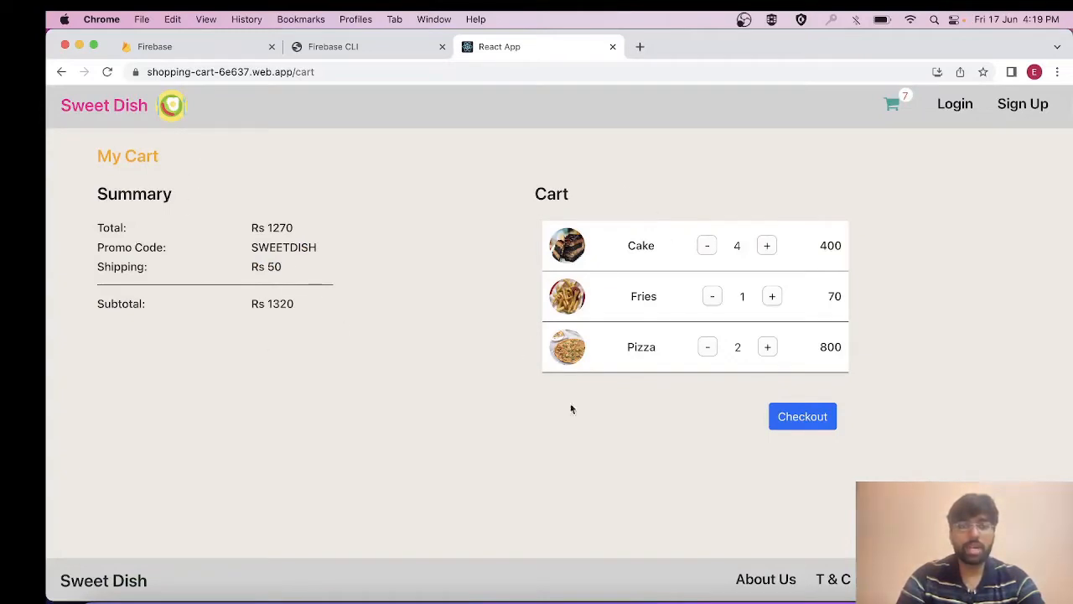
- Check out the order, dismiss the confirmation, and switch to the Firebase tab
click(801, 416)
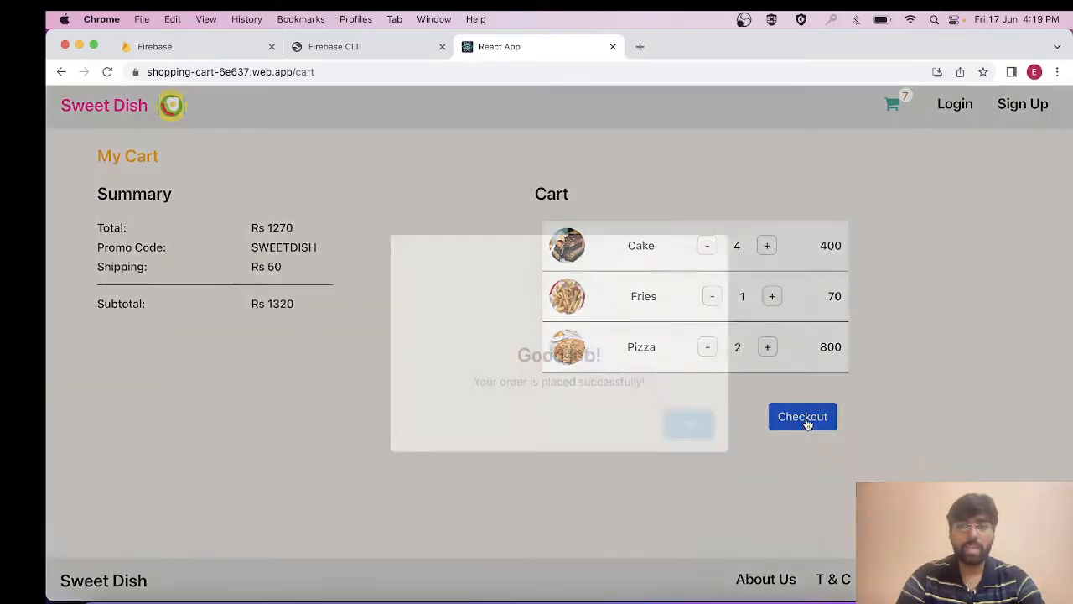
click(802, 416)
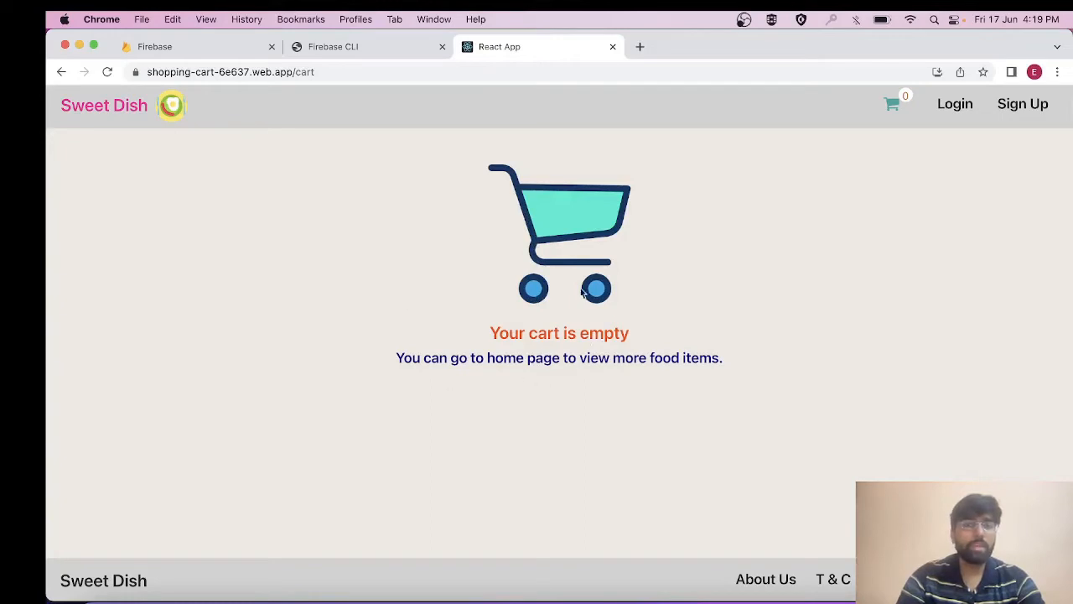
mouse_move(127, 117)
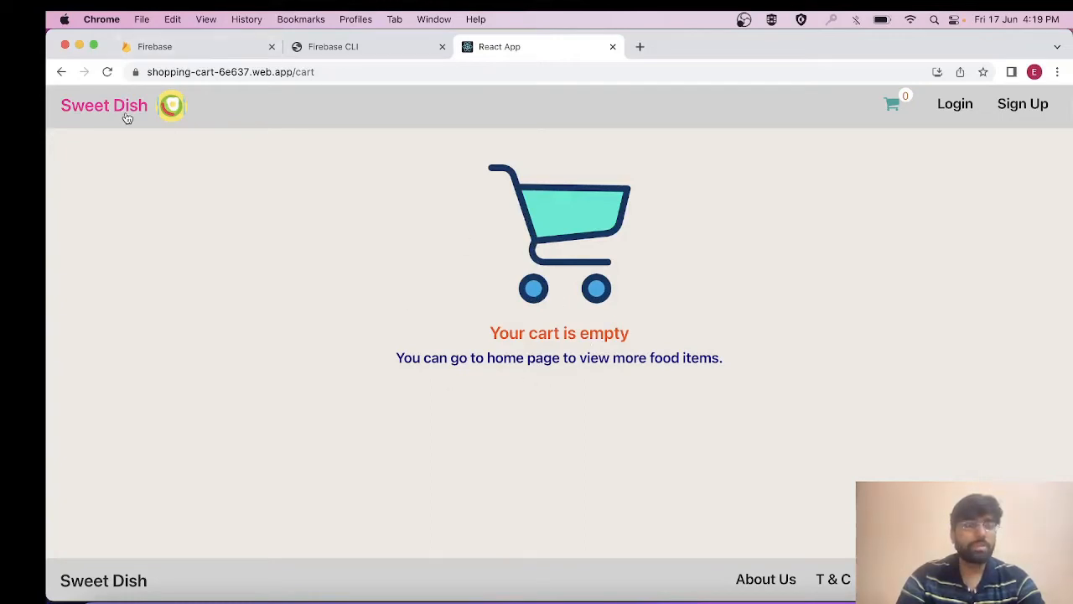
click(104, 104)
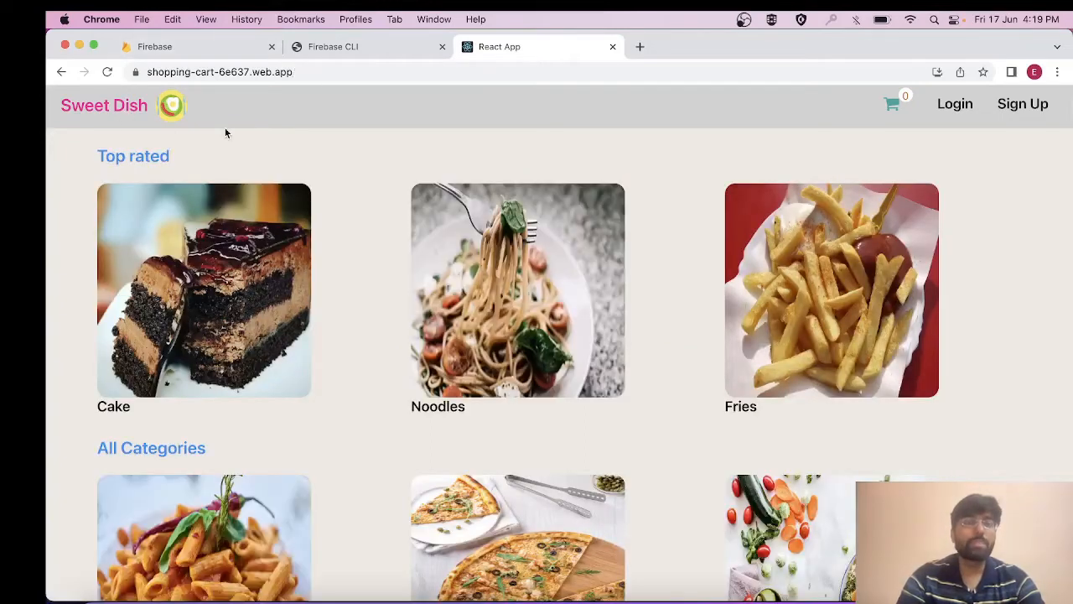
click(154, 47)
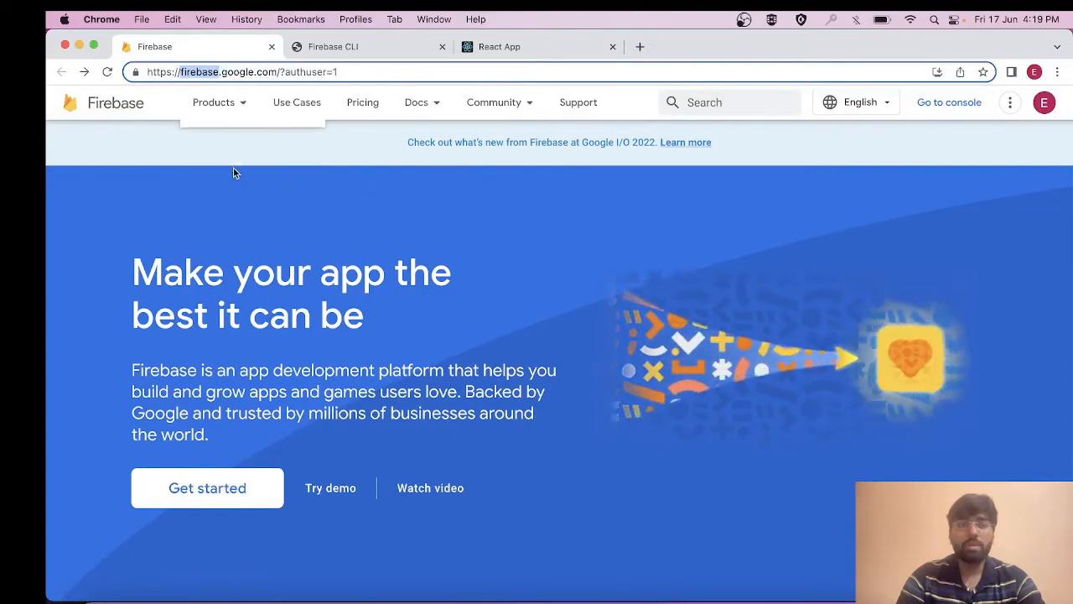
mouse_move(949, 102)
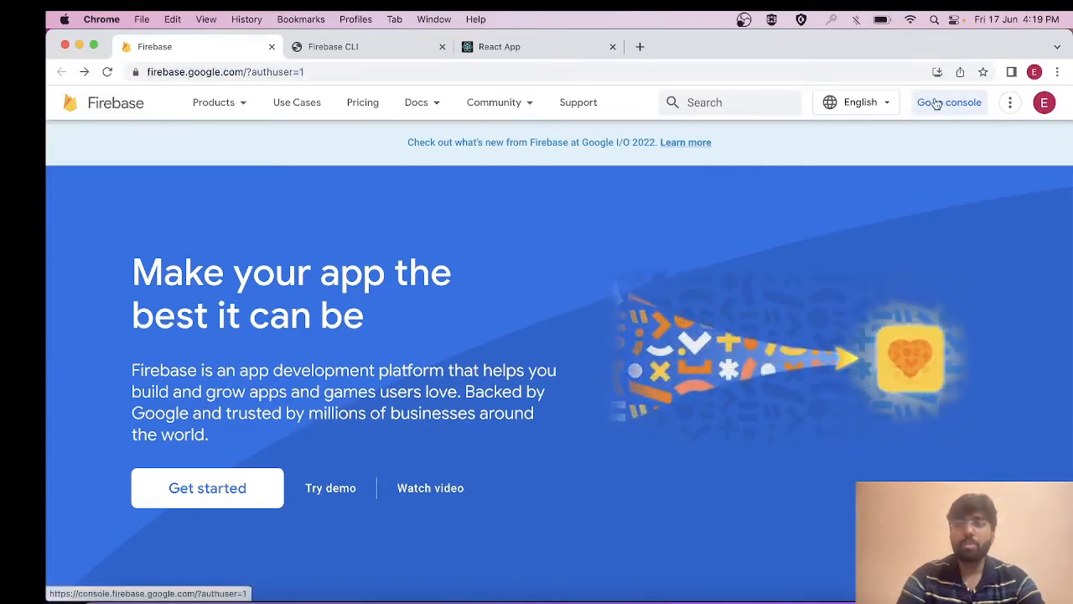
- Go to the Firebase console listing the existing projects, including shopping-cart
click(949, 103)
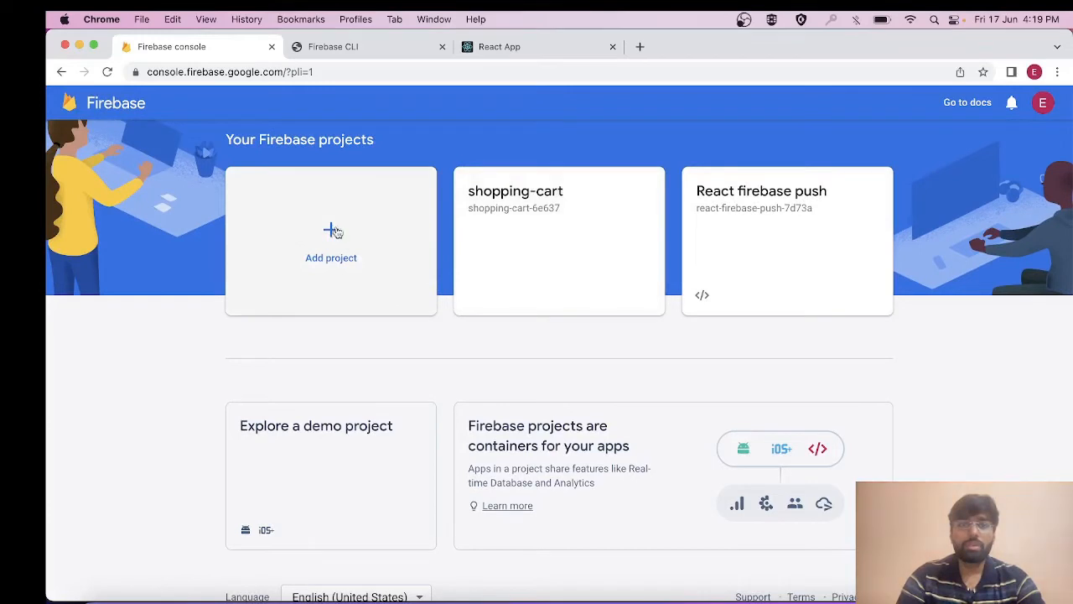
- Add a project named shopping-cart-demo with Google Analytics turned off and create it
click(331, 242)
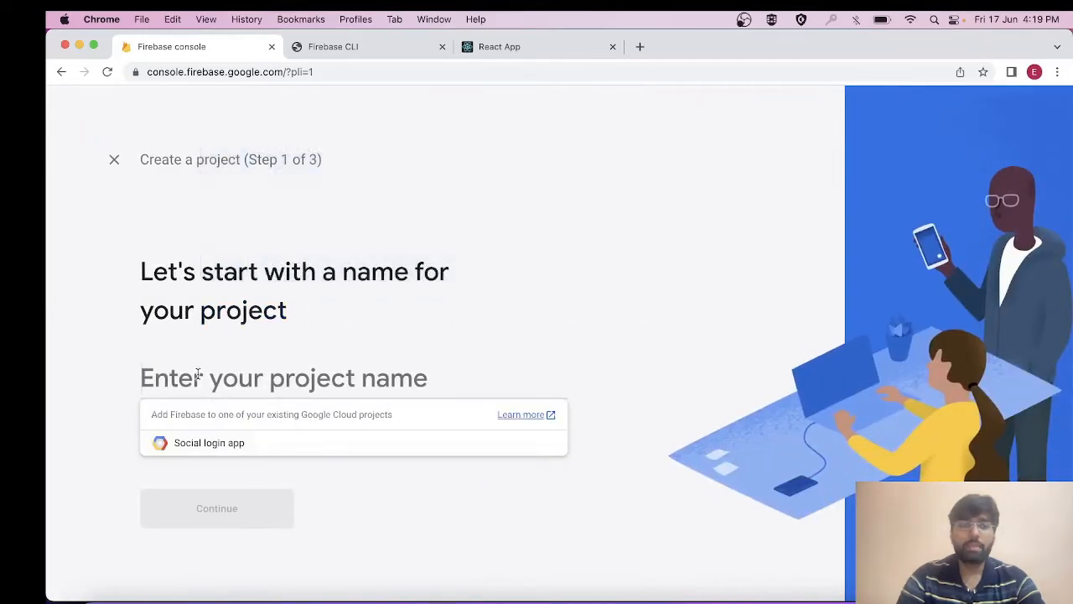
text(shopping-)
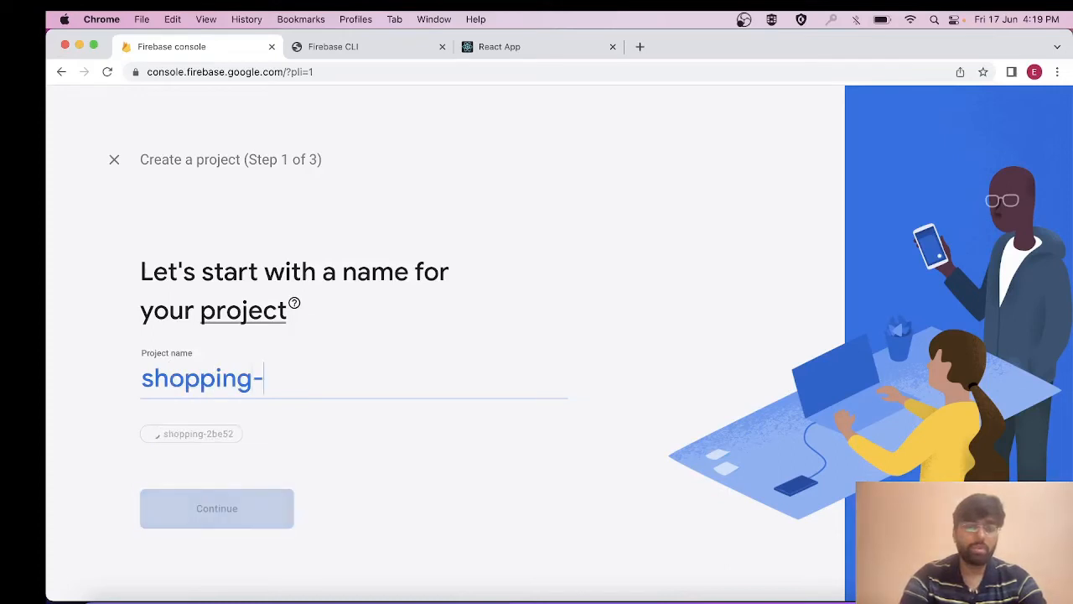
text(cart-)
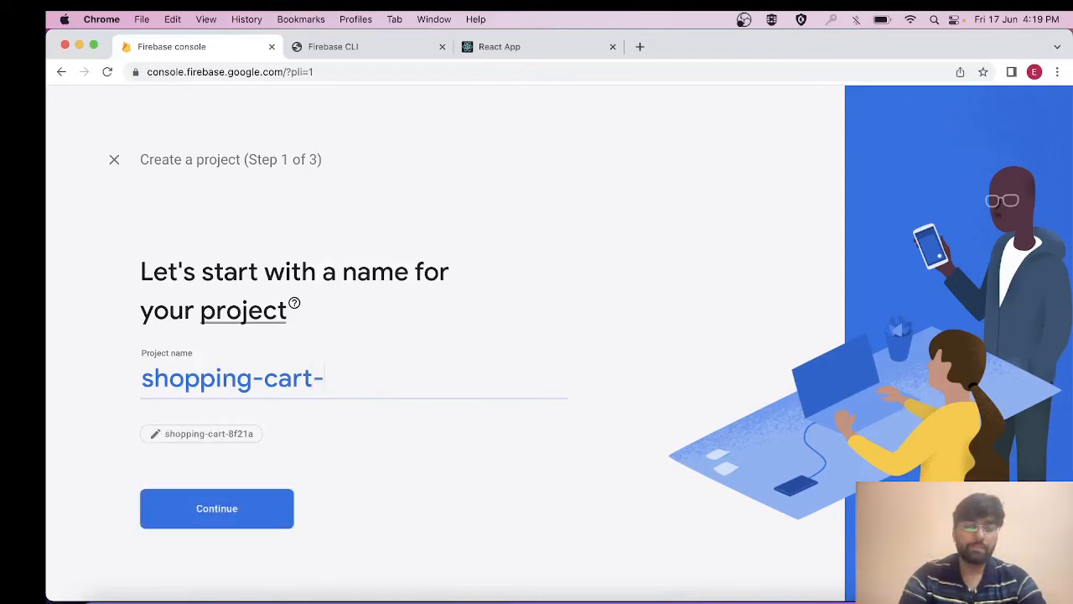
text(demo)
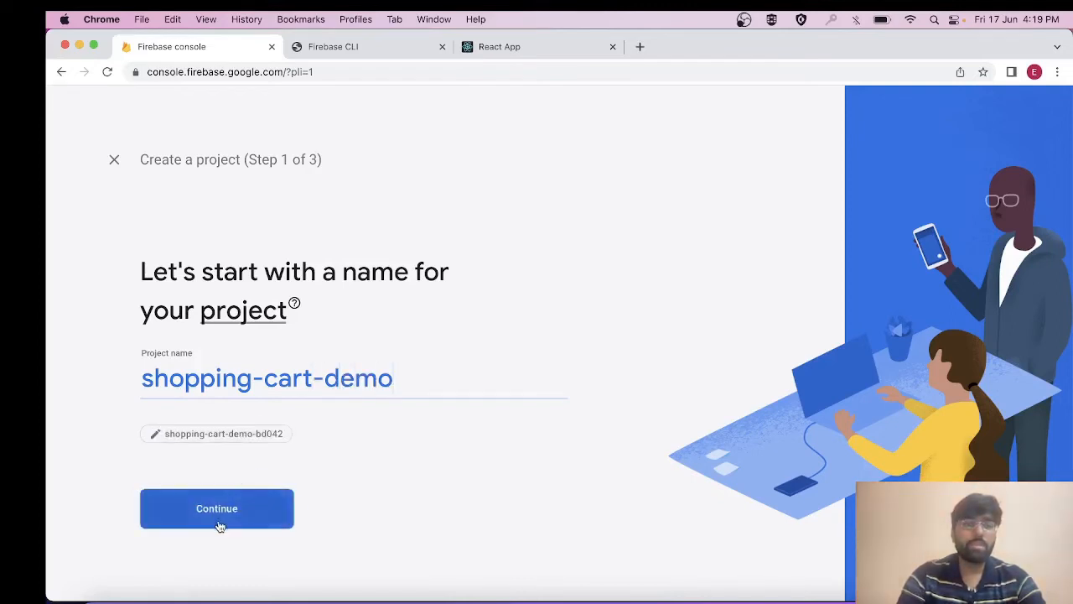
click(216, 508)
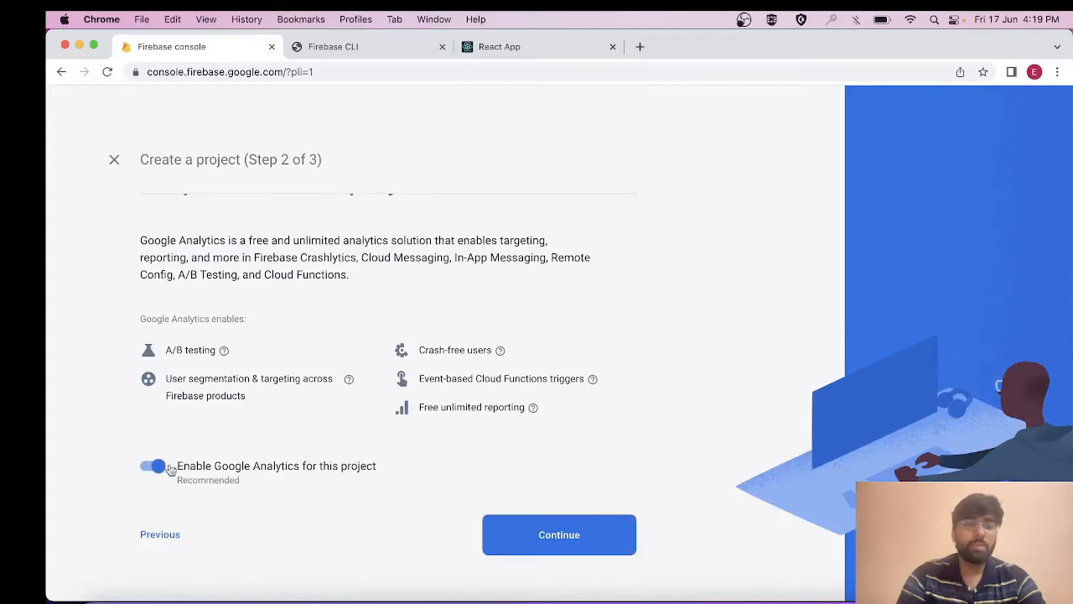
click(559, 534)
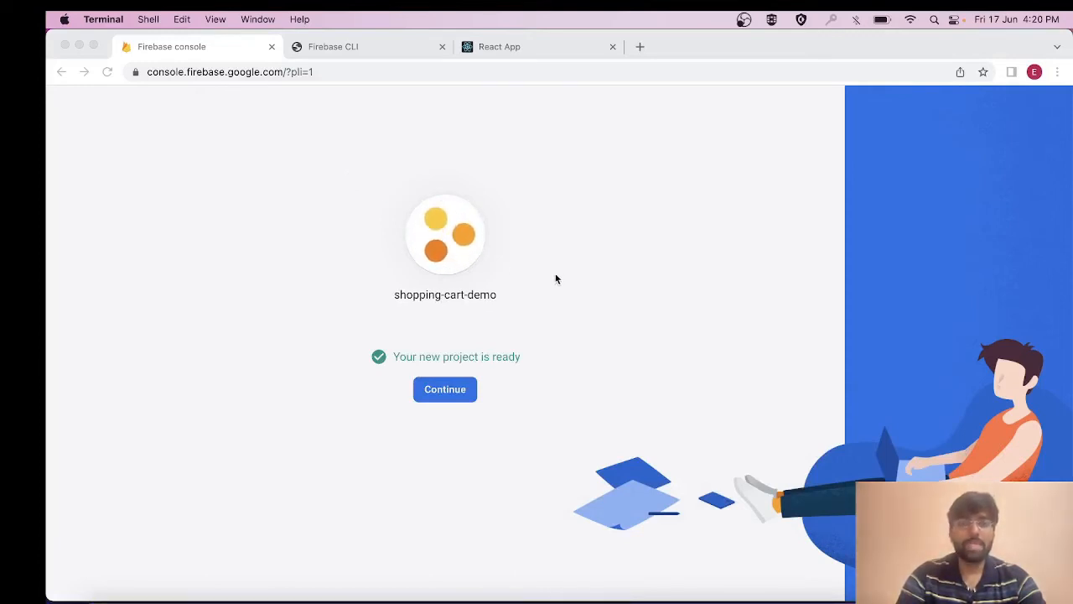
mouse_move(448, 409)
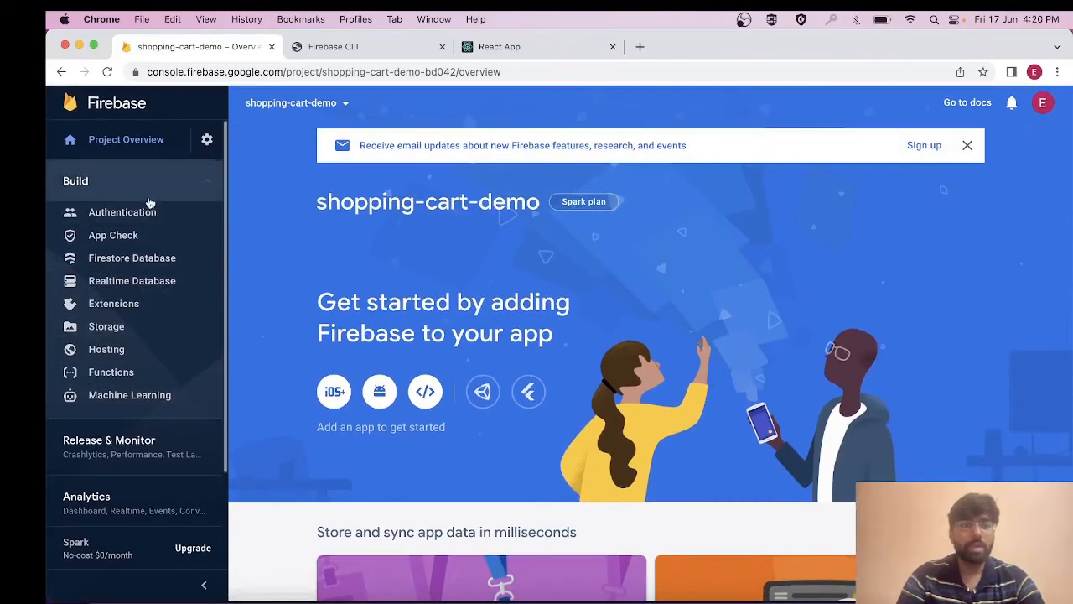
mouse_move(106, 325)
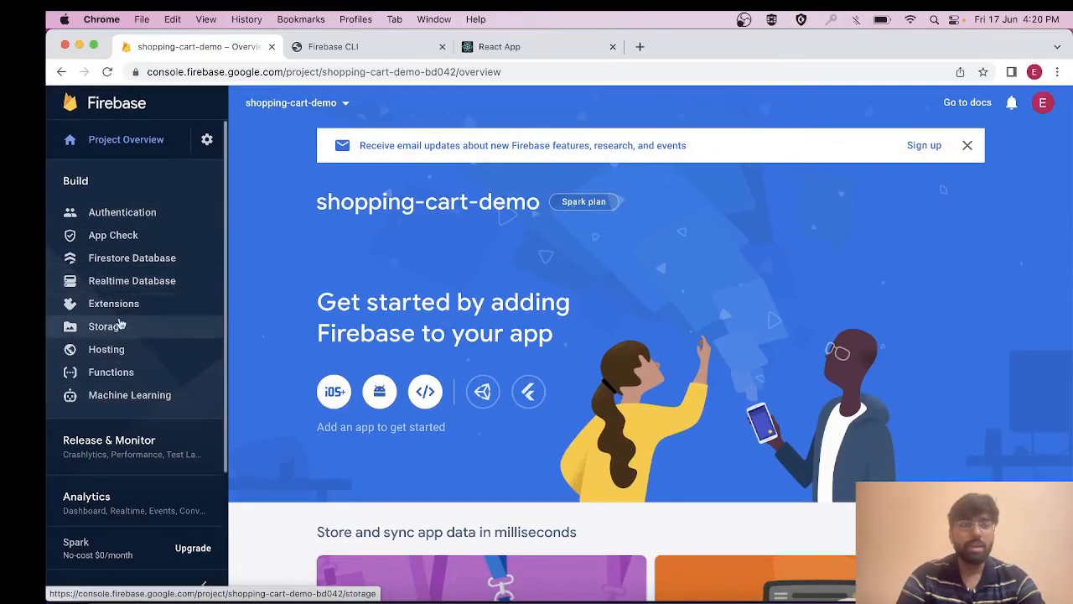
mouse_move(129, 396)
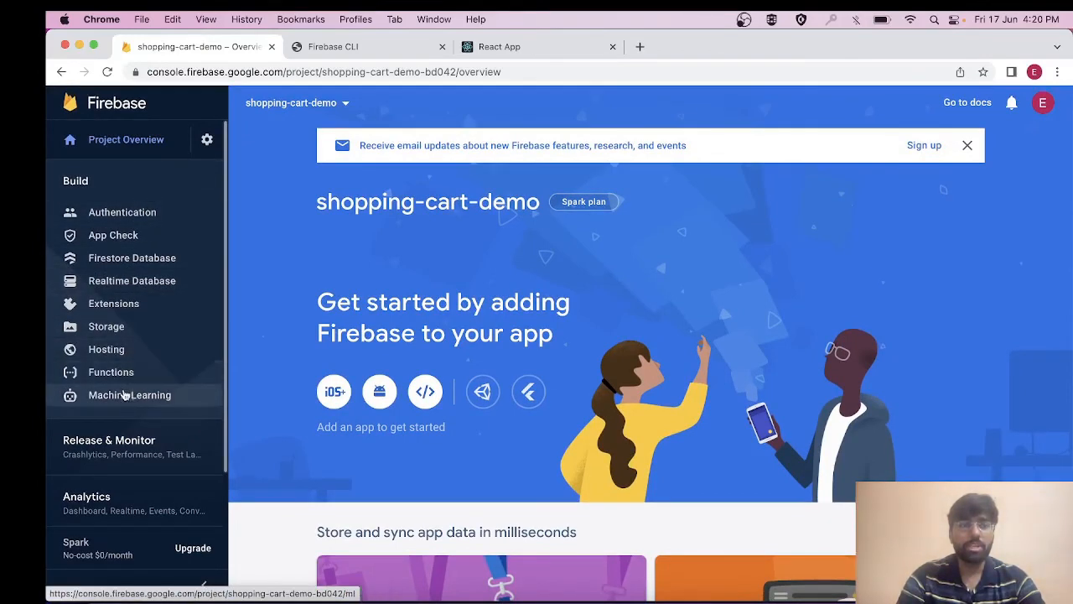
mouse_move(106, 348)
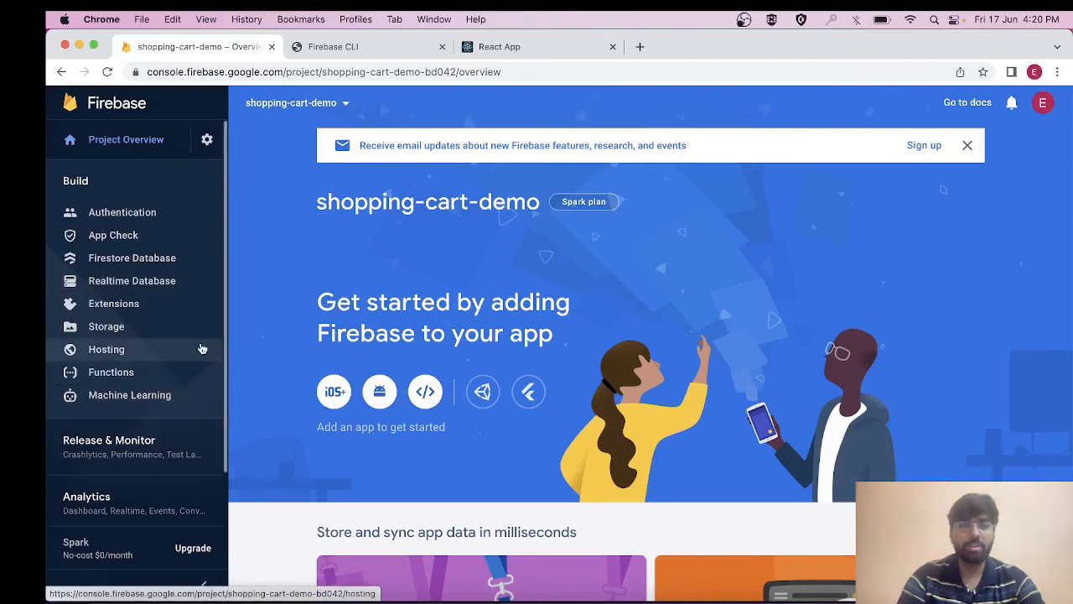
- Navigate the shopping-cart-demo project to Functions, then its Authentication section
click(111, 372)
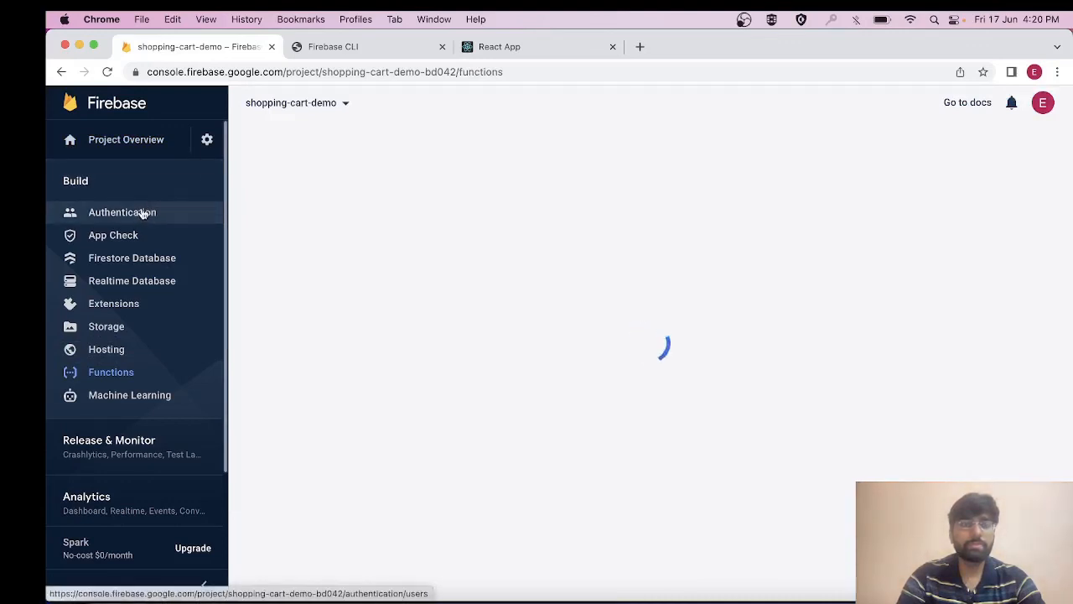
click(121, 211)
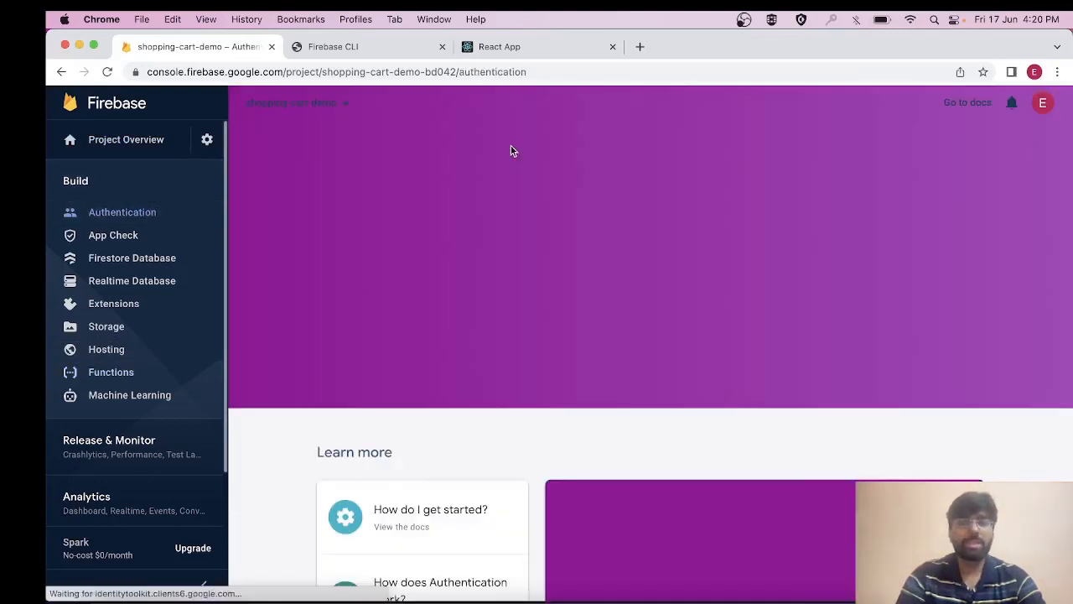